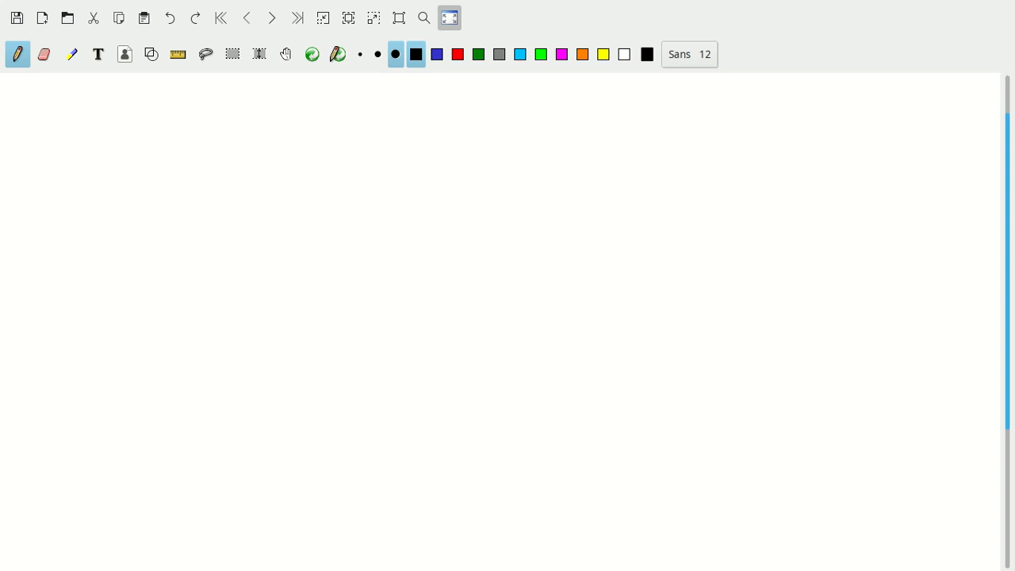
# - Handwrite 'Uncertainty', then 'measured value x' and 'true value x*' joined by a brace
pyautogui.moveTo(103, 95); pyautogui.dragTo(133, 139)
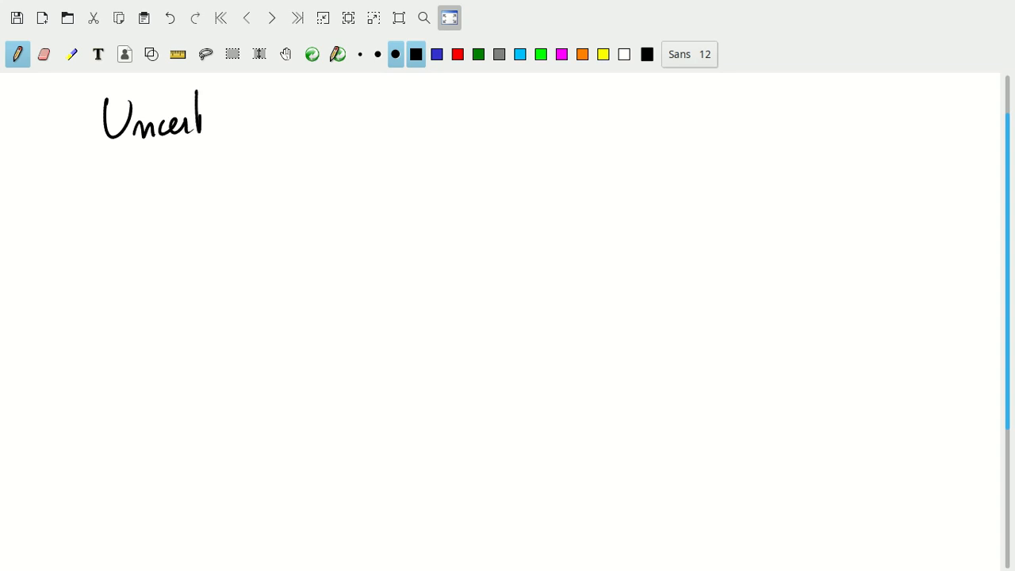
pyautogui.moveTo(206, 119); pyautogui.dragTo(273, 126)
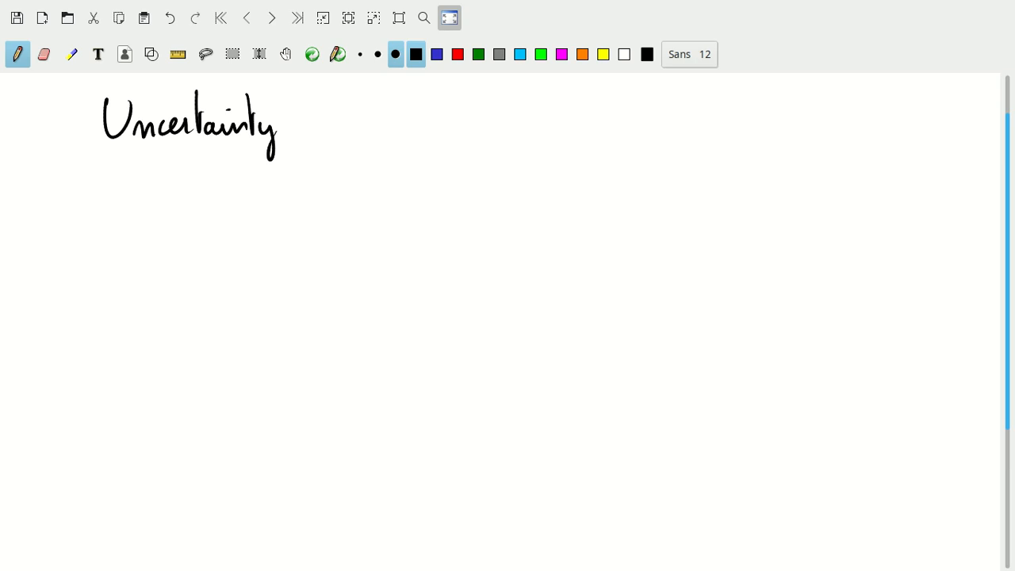
pyautogui.moveTo(230, 198); pyautogui.dragTo(290, 198)
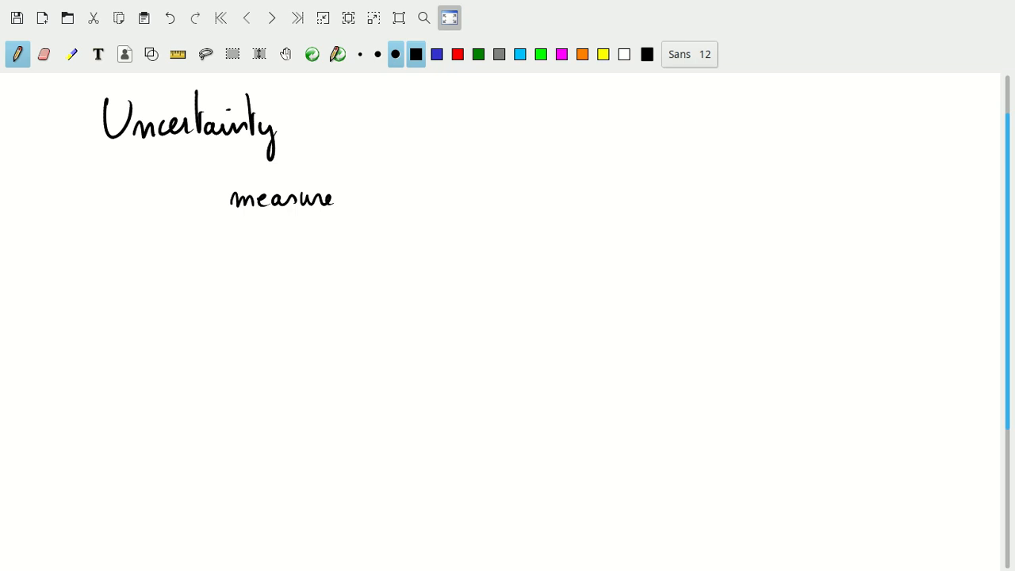
pyautogui.moveTo(341, 194); pyautogui.dragTo(420, 190)
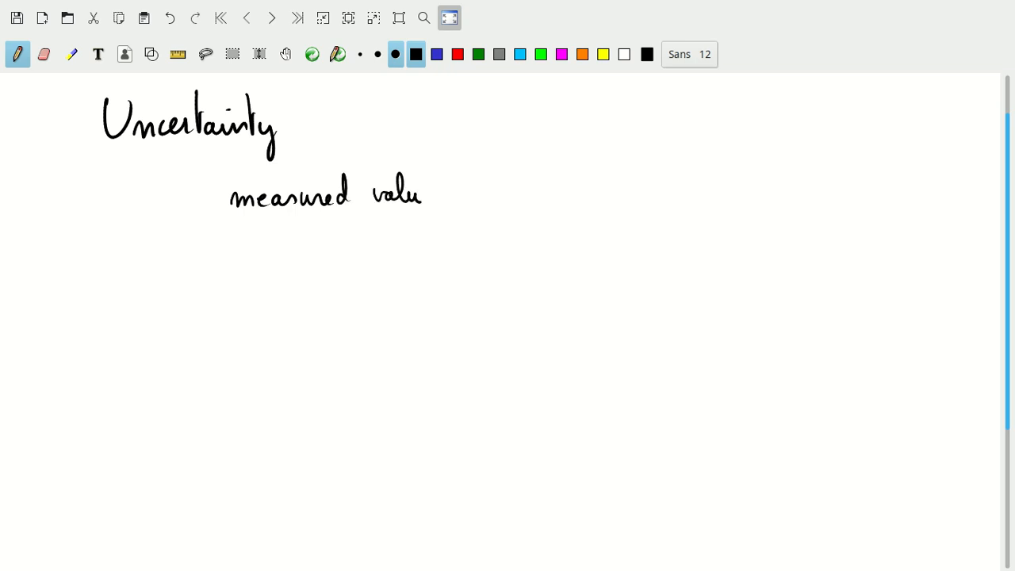
pyautogui.moveTo(456, 186); pyautogui.dragTo(472, 202)
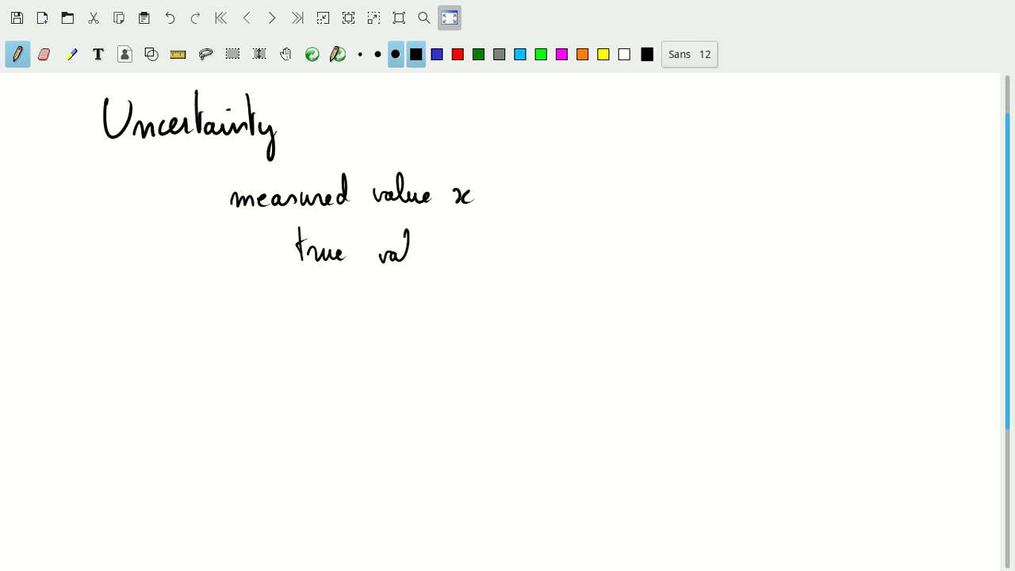
pyautogui.moveTo(413, 254); pyautogui.dragTo(492, 238)
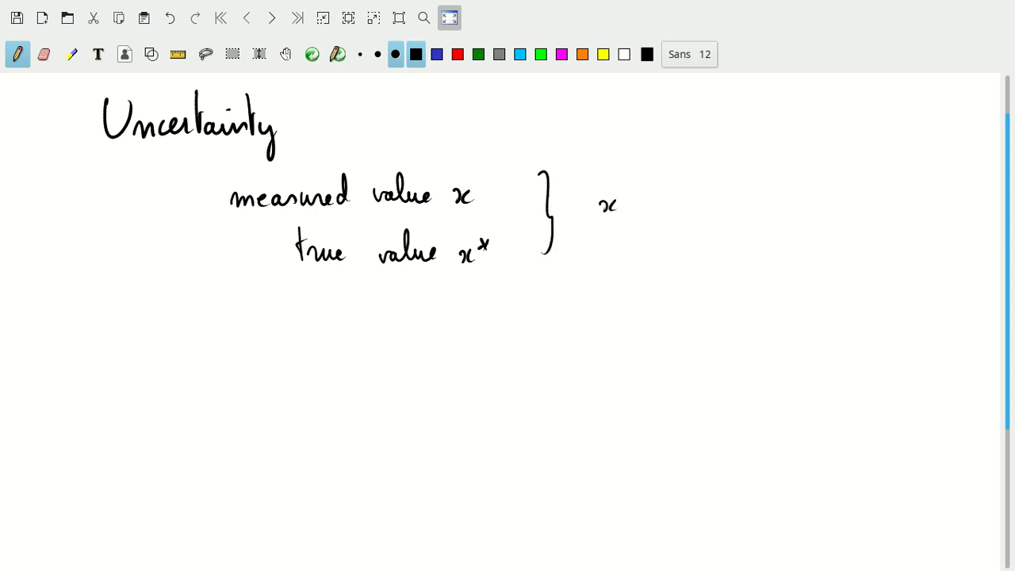
# - Write 'x − x* = error', underline error, and begin 'uncertainty ='
pyautogui.moveTo(631, 202); pyautogui.dragTo(686, 194)
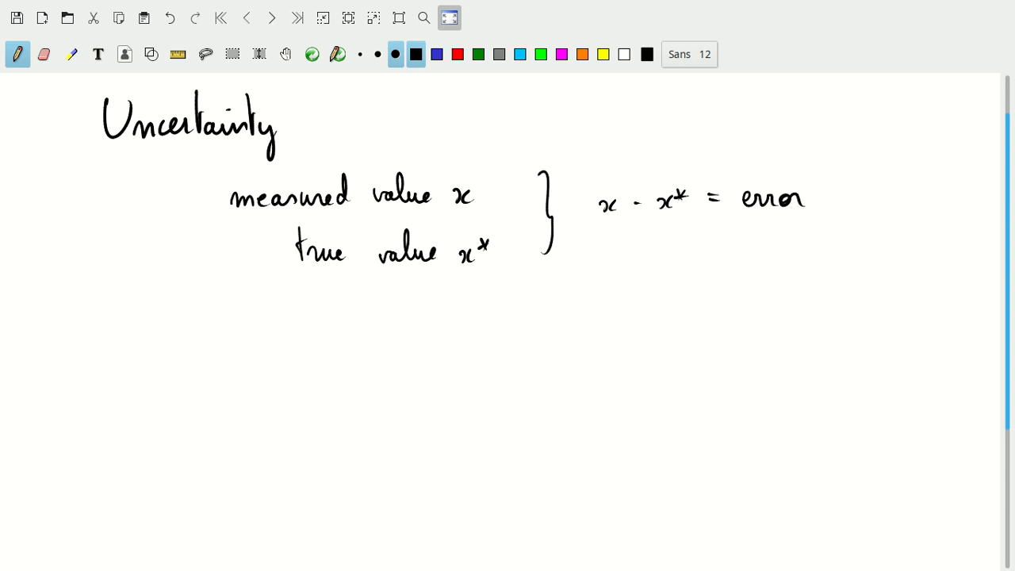
pyautogui.moveTo(738, 226); pyautogui.dragTo(809, 226)
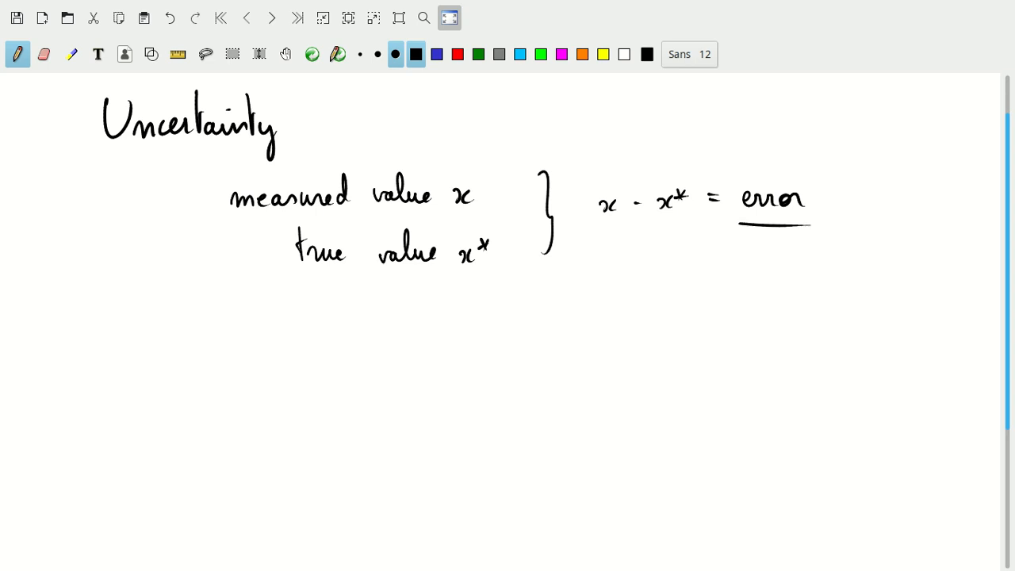
pyautogui.moveTo(563, 297); pyautogui.dragTo(591, 297)
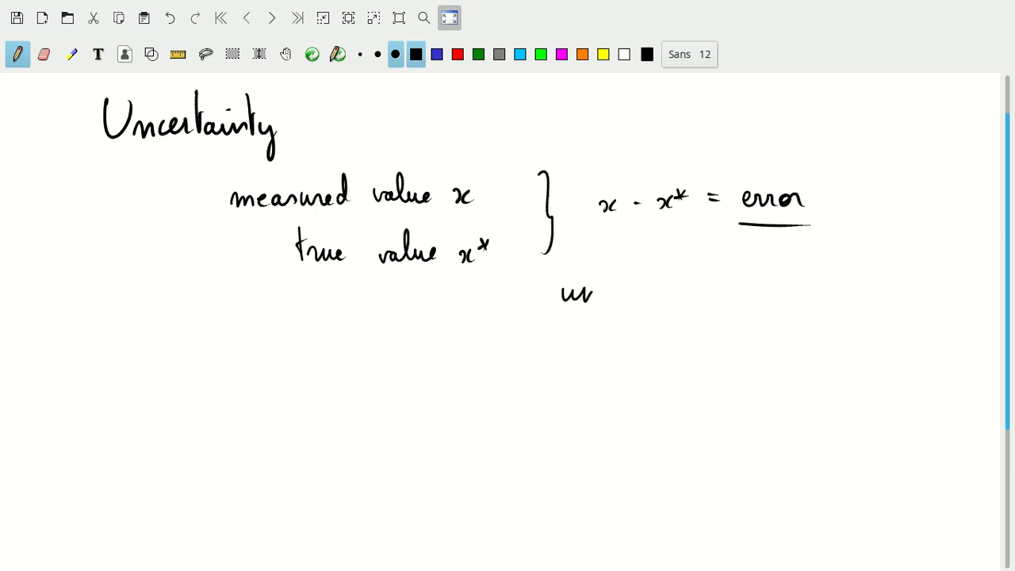
pyautogui.moveTo(591, 293); pyautogui.dragTo(666, 293)
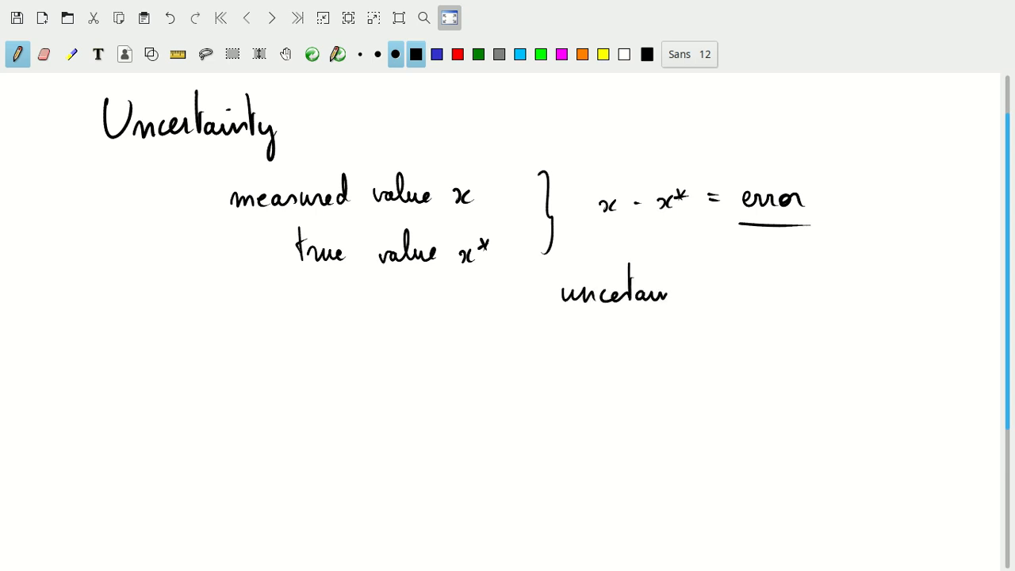
pyautogui.moveTo(667, 286); pyautogui.dragTo(690, 325)
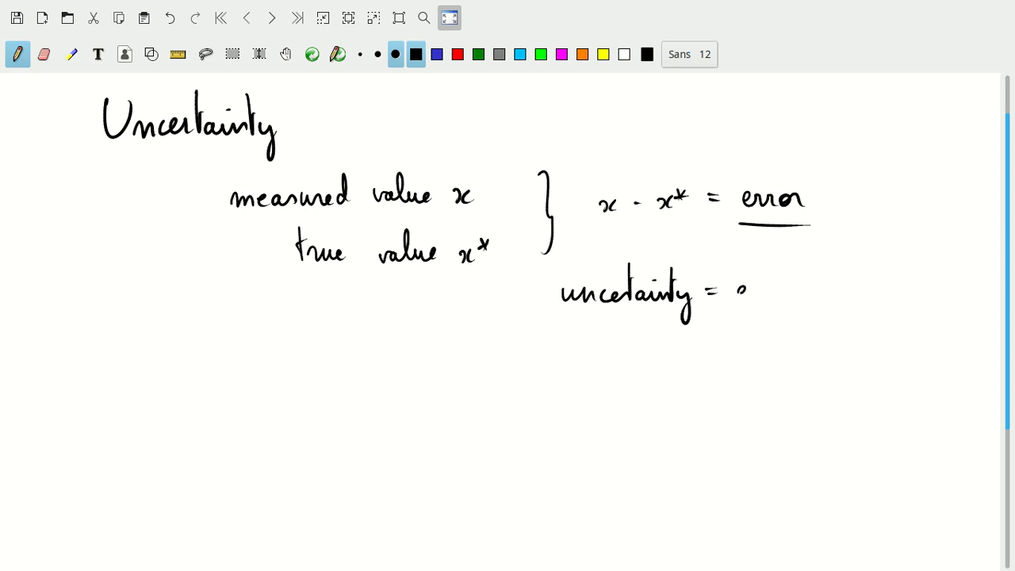
# - Finish 'estimate of the error', underline estimate, and circle measured and uncertainty
pyautogui.moveTo(737, 286); pyautogui.dragTo(813, 294)
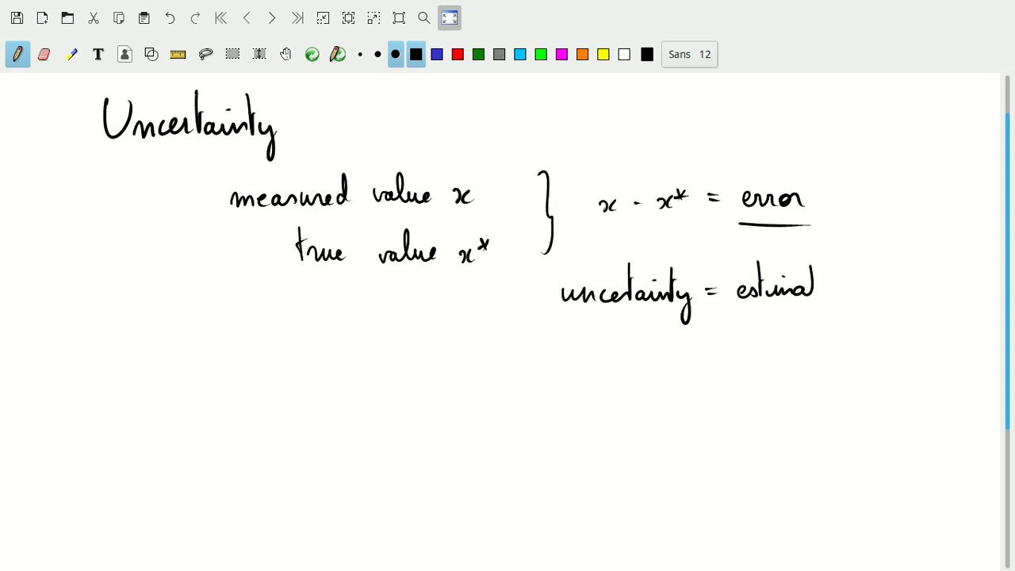
pyautogui.moveTo(812, 285); pyautogui.dragTo(888, 293)
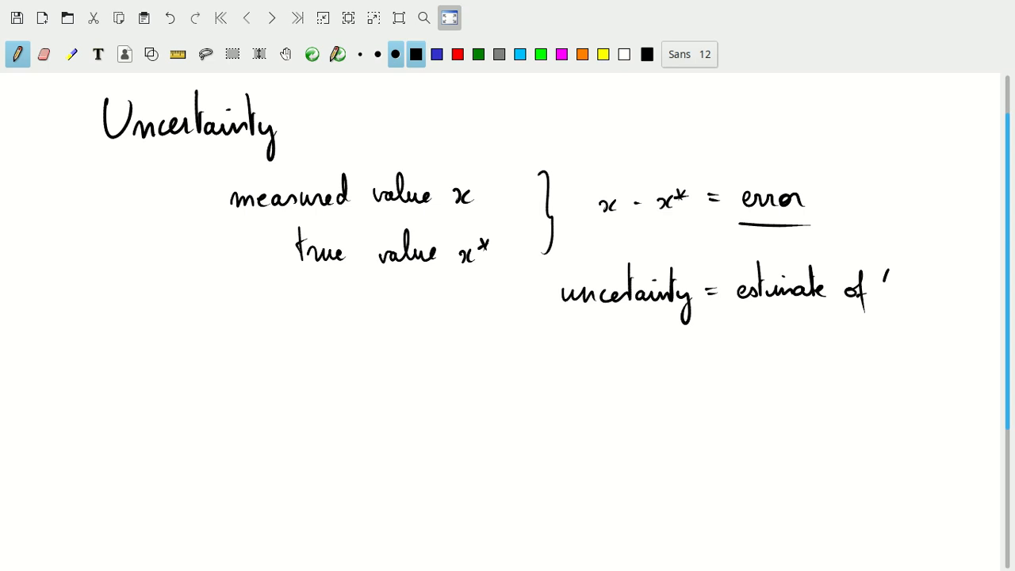
pyautogui.moveTo(888, 278); pyautogui.dragTo(956, 294)
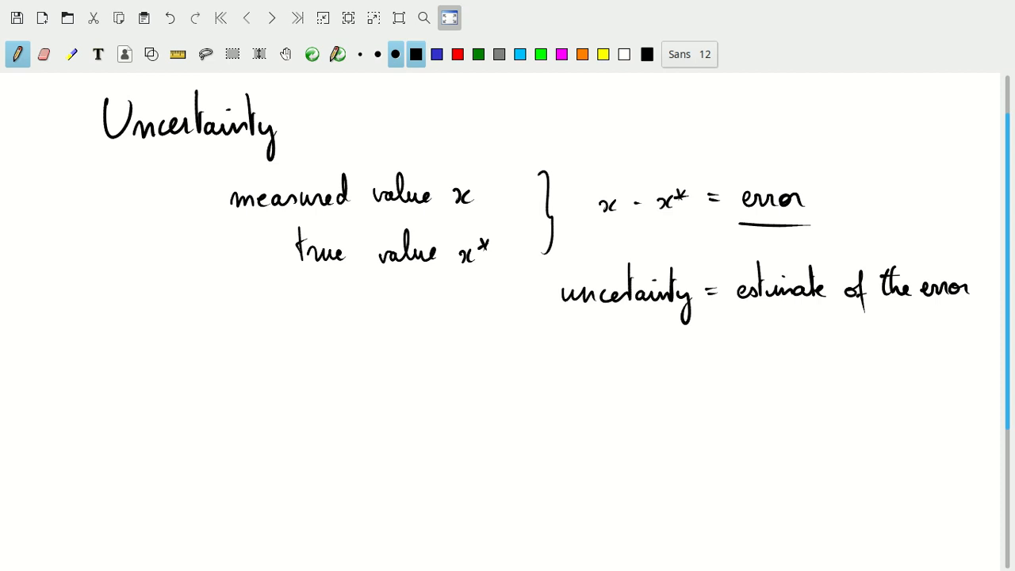
pyautogui.moveTo(729, 311); pyautogui.dragTo(832, 309)
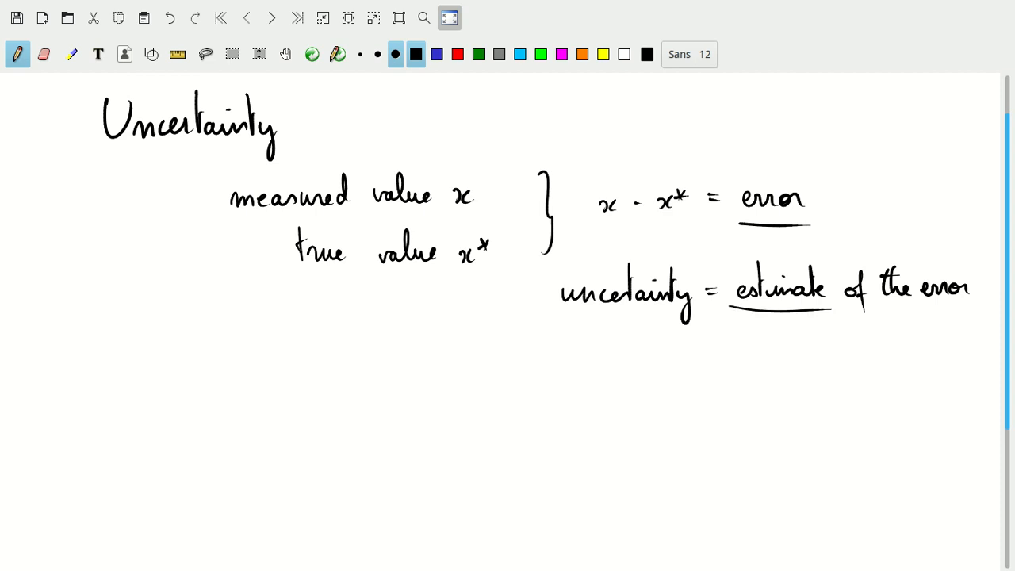
pyautogui.moveTo(238, 171); pyautogui.dragTo(289, 166)
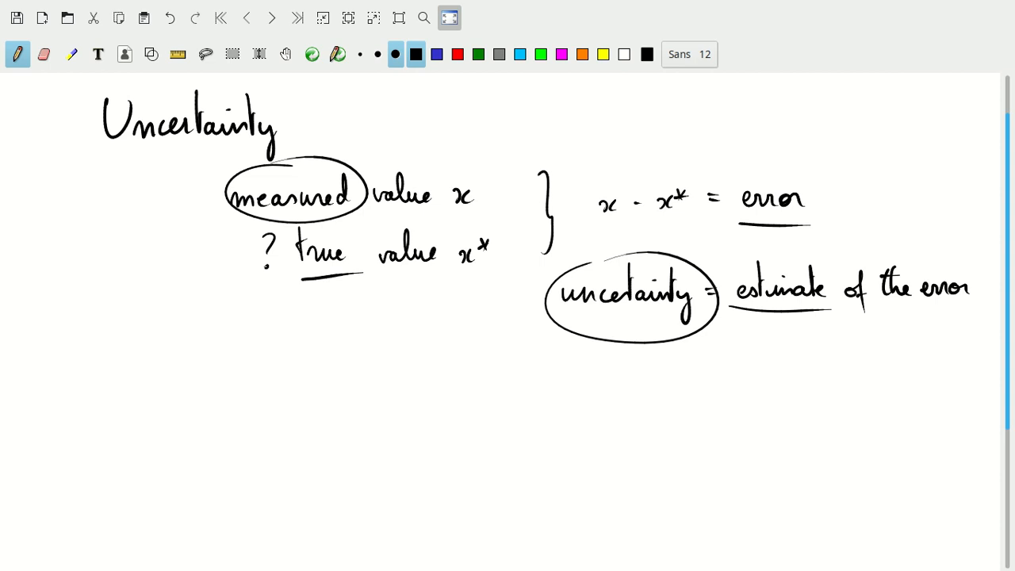
# - Write 'Implicit: significant figures x = 0.5' and 'x in [0.45, 0.55[', then scroll
pyautogui.moveTo(107, 373); pyautogui.dragTo(166, 381)
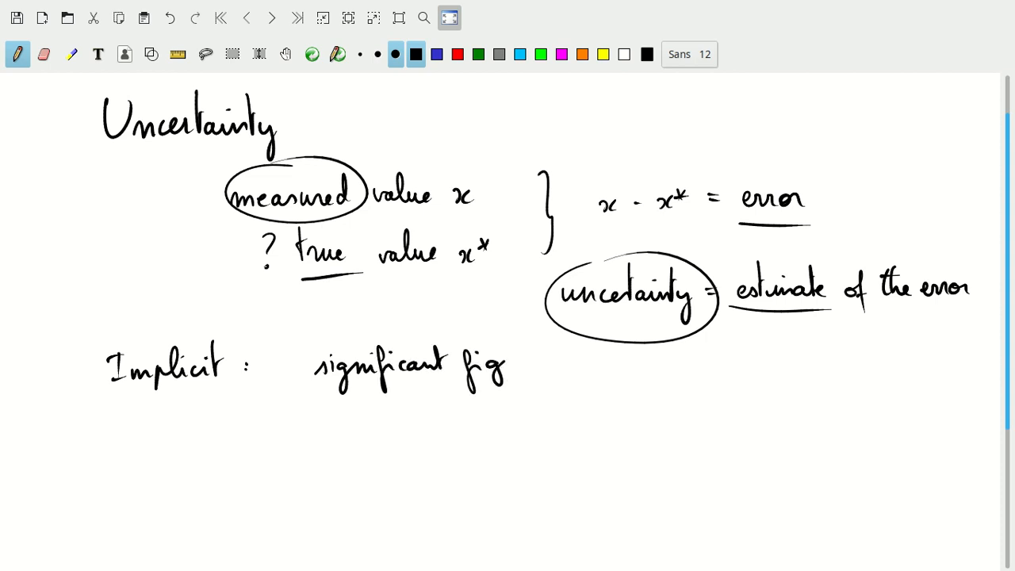
pyautogui.moveTo(508, 365); pyautogui.dragTo(547, 365)
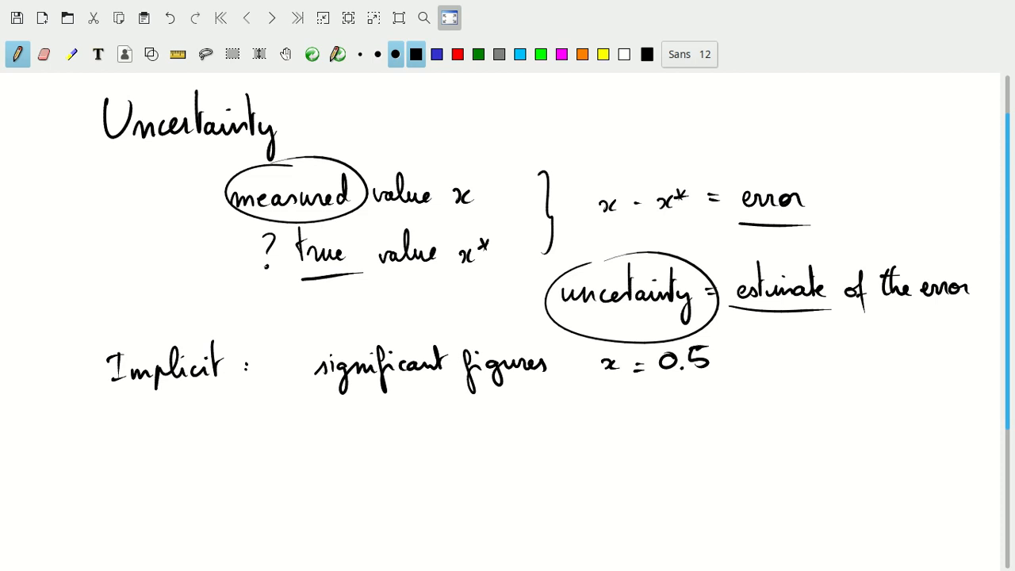
pyautogui.moveTo(623, 412); pyautogui.dragTo(634, 403)
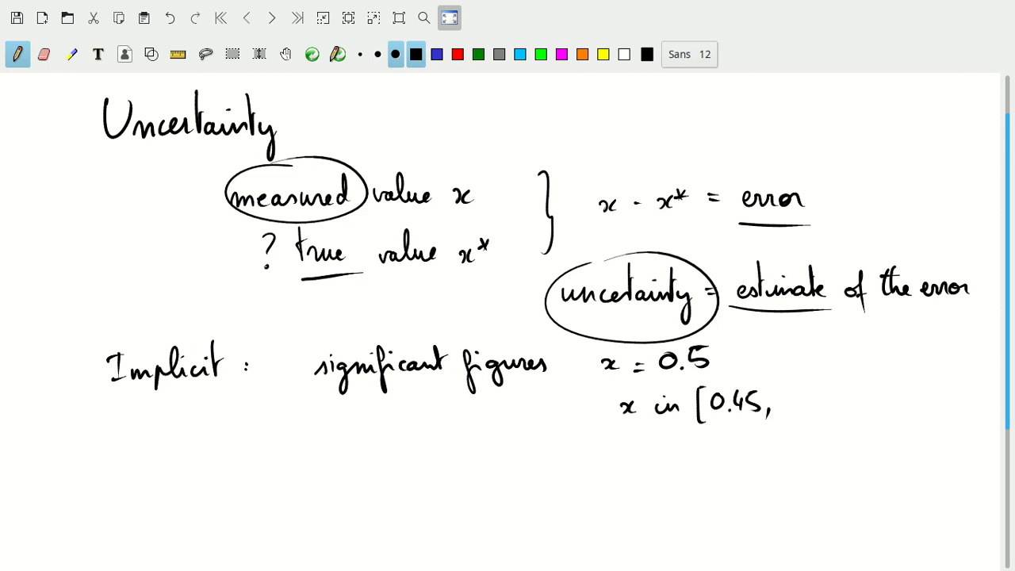
pyautogui.moveTo(785, 401); pyautogui.dragTo(837, 404)
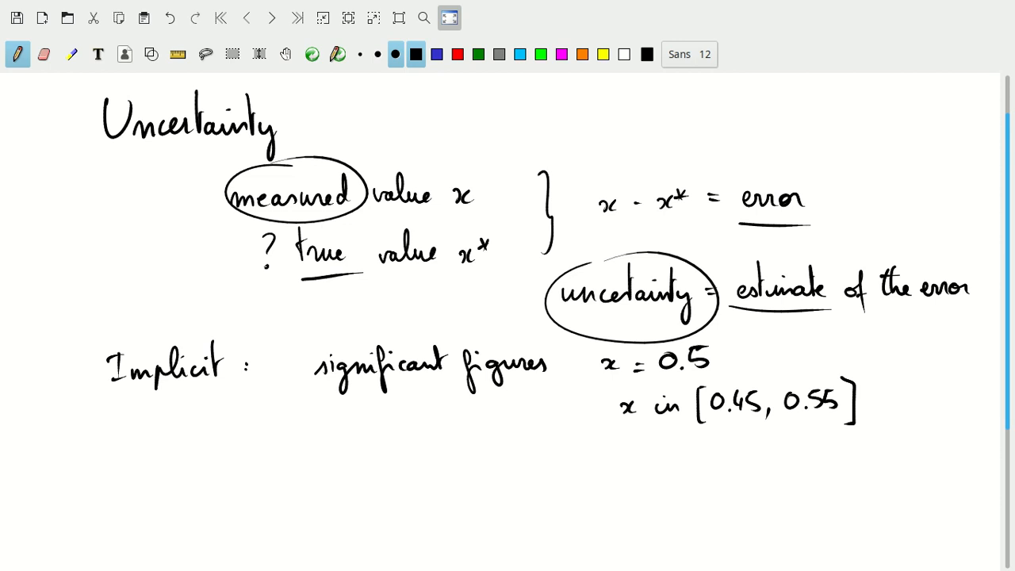
pyautogui.scroll(-3)
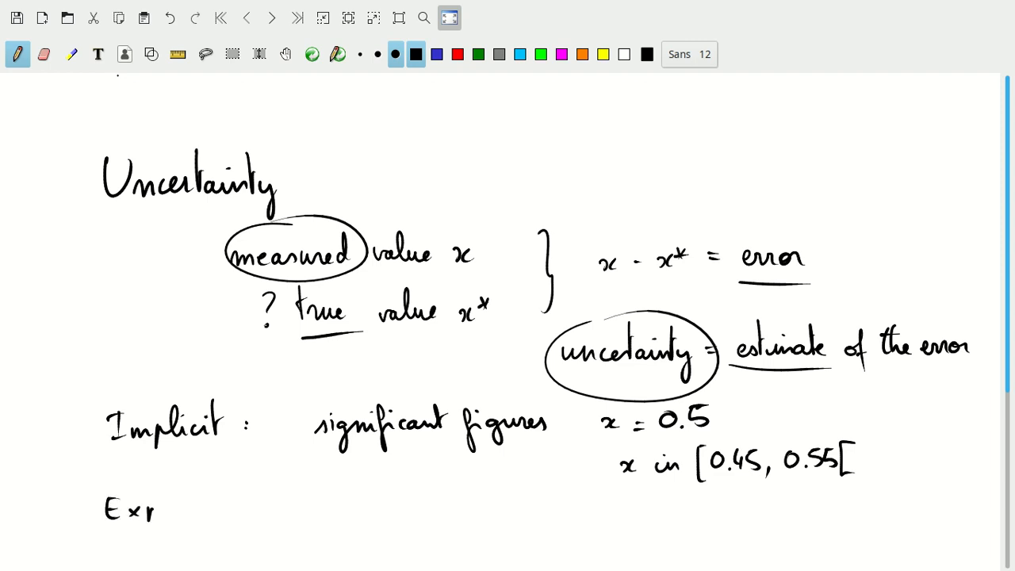
# - Write the 'Explicit:' line with 'error bars' and 'margin of error', and circle x − x* = error
pyautogui.write('Explicit :  "error bars", \'margin of error')
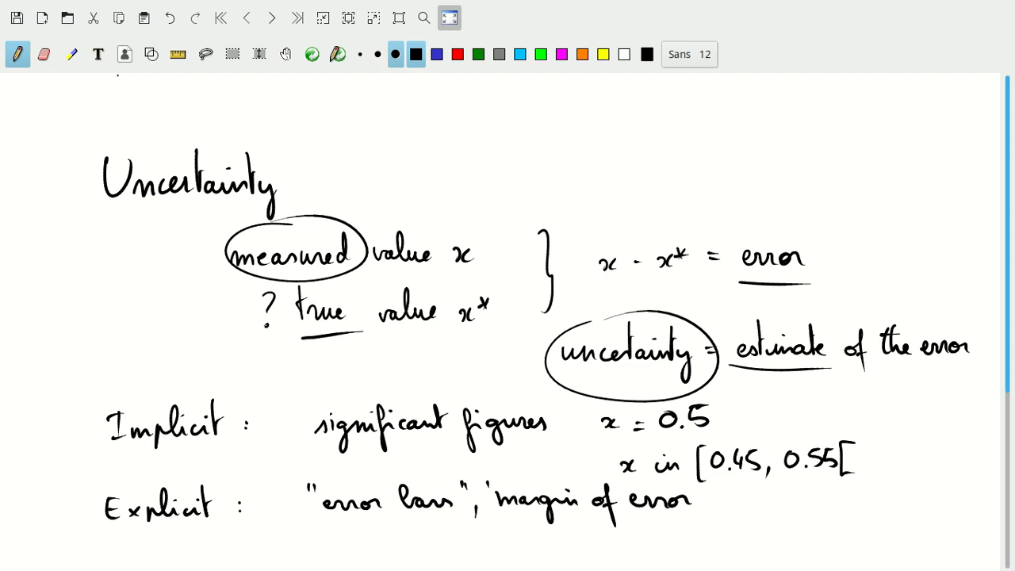
pyautogui.write('"')
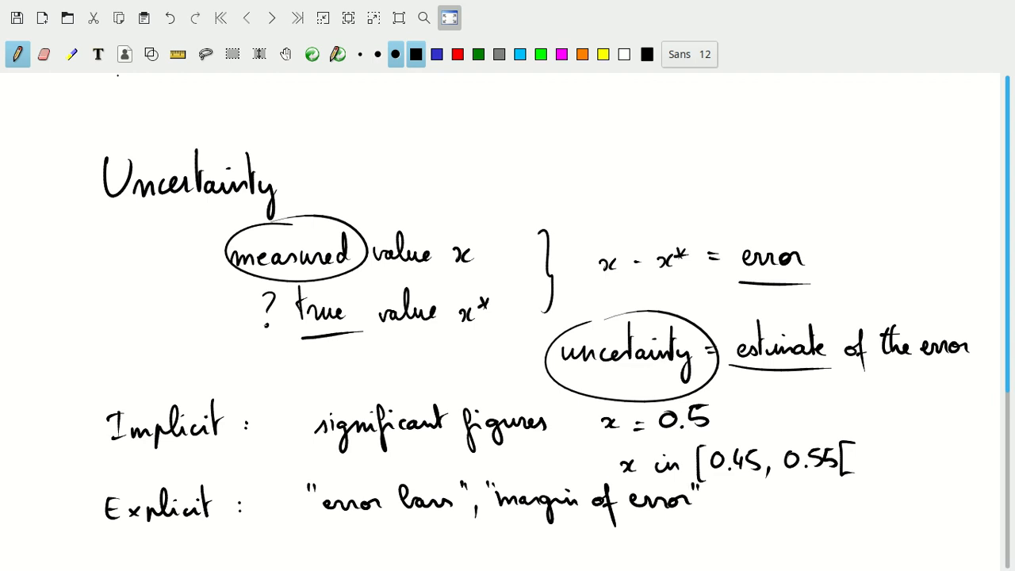
pyautogui.scroll(-3)
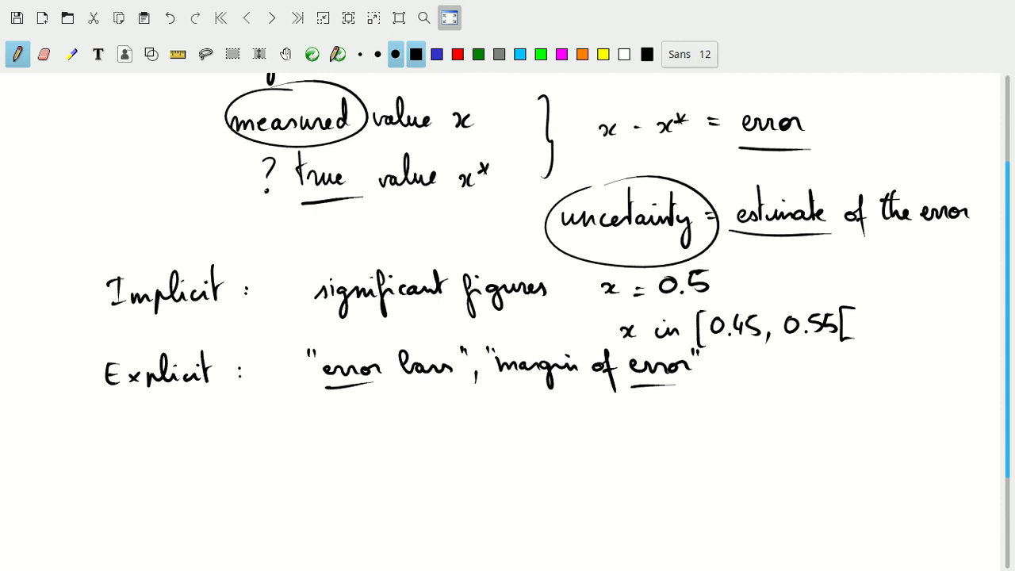
pyautogui.moveTo(585, 127); pyautogui.dragTo(785, 173)
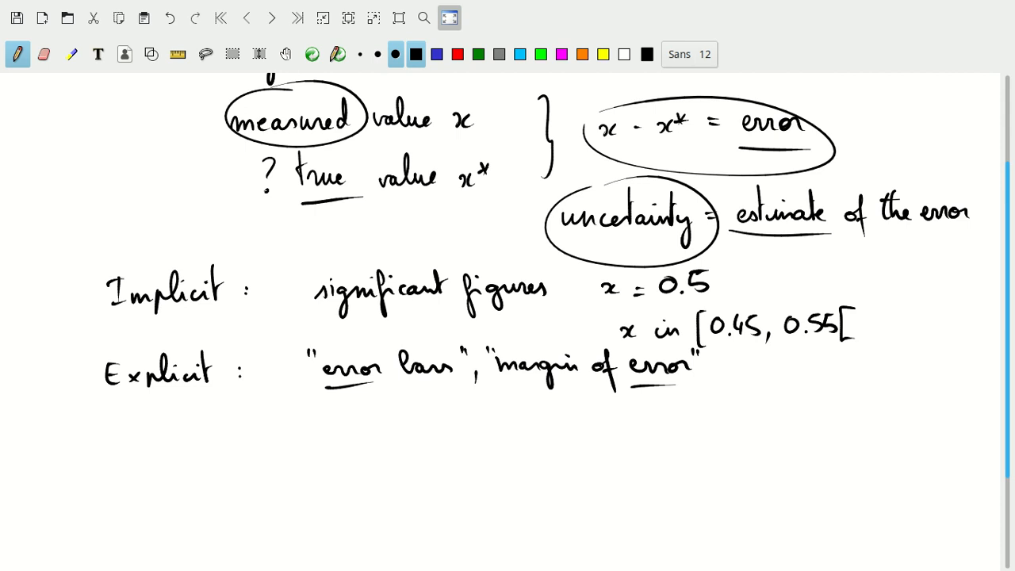
# - Write x = 0.5 ± 0.03 with interval [0.47, 0.53[, underlining both
pyautogui.moveTo(385, 421); pyautogui.dragTo(432, 424)
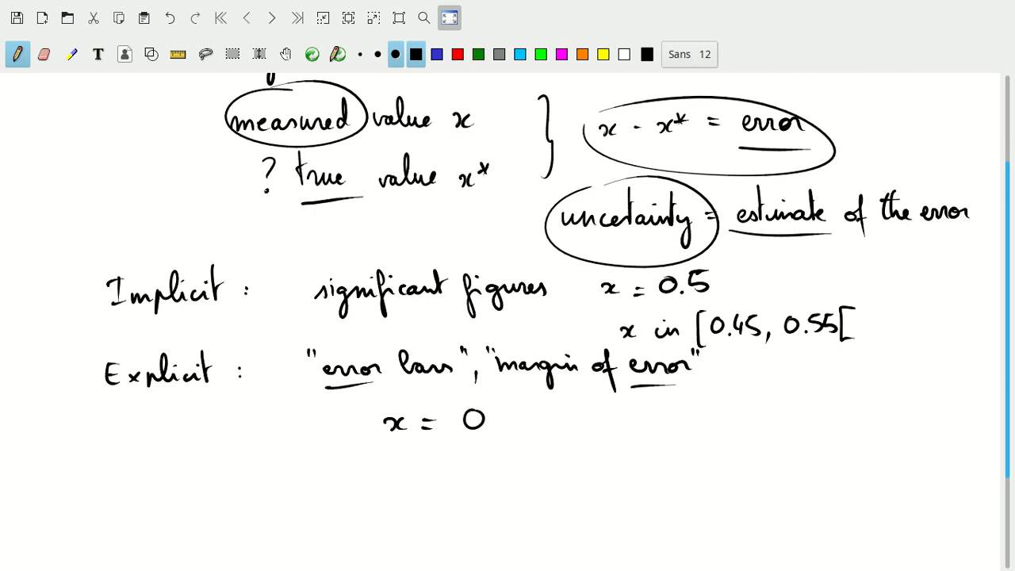
pyautogui.moveTo(492, 425); pyautogui.dragTo(555, 420)
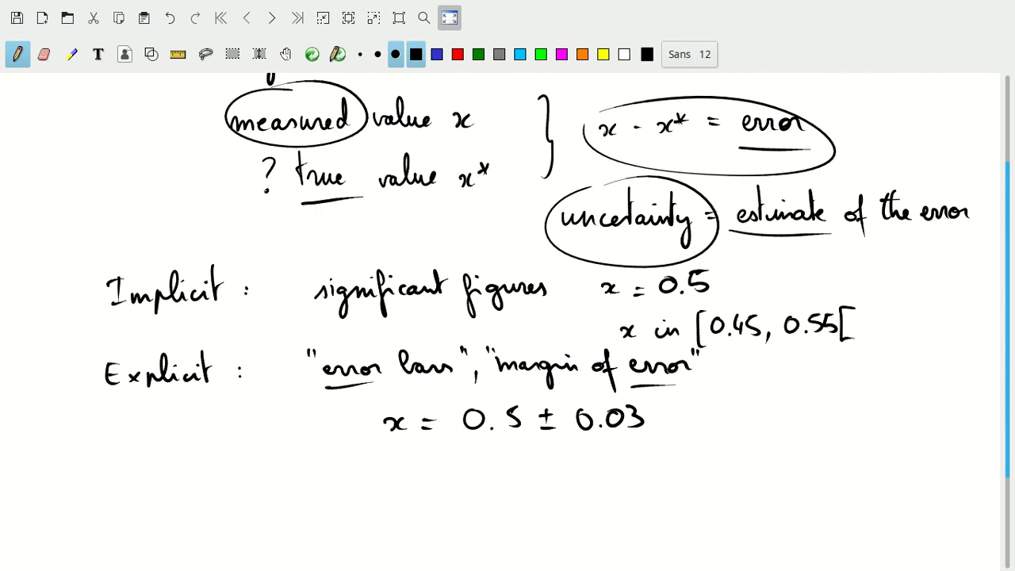
pyautogui.moveTo(440, 472); pyautogui.dragTo(488, 472)
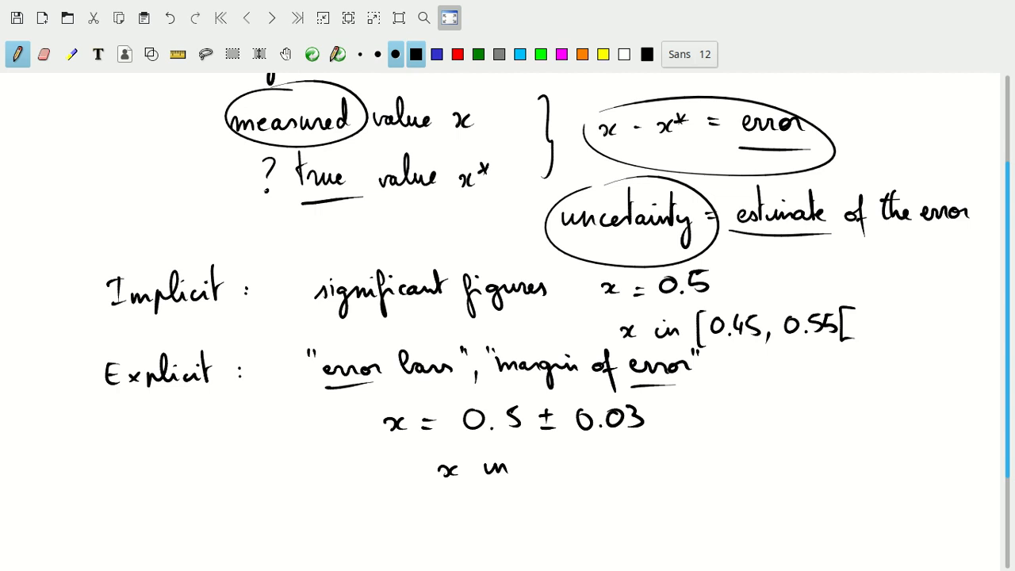
pyautogui.moveTo(524, 467); pyautogui.dragTo(571, 460)
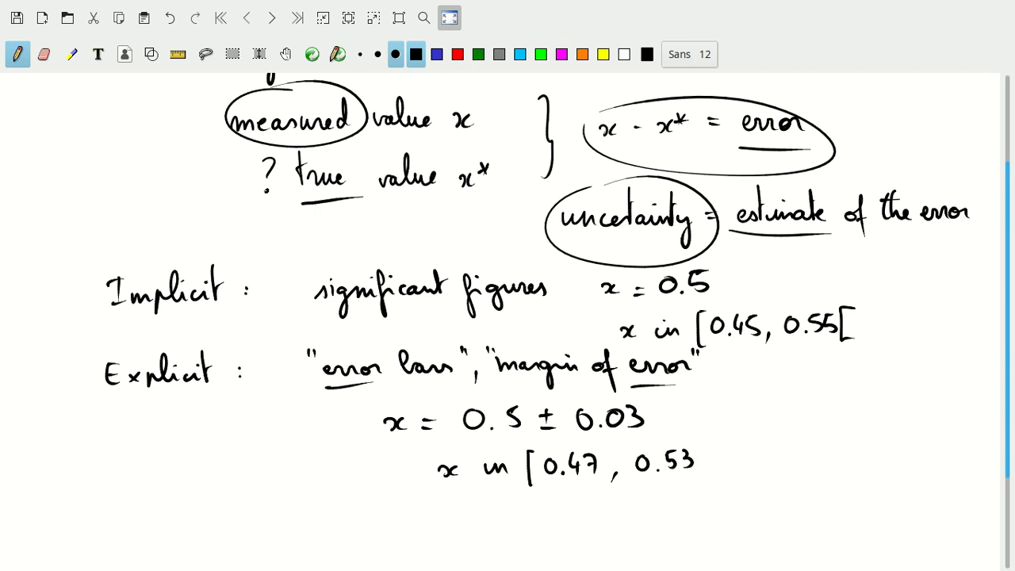
pyautogui.click(702, 464)
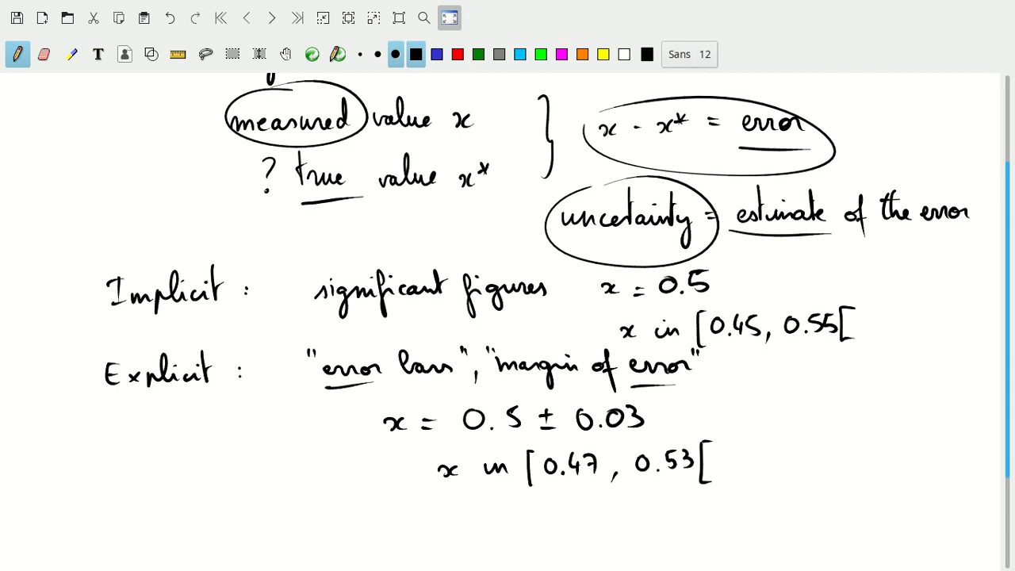
pyautogui.moveTo(559, 434); pyautogui.dragTo(654, 432)
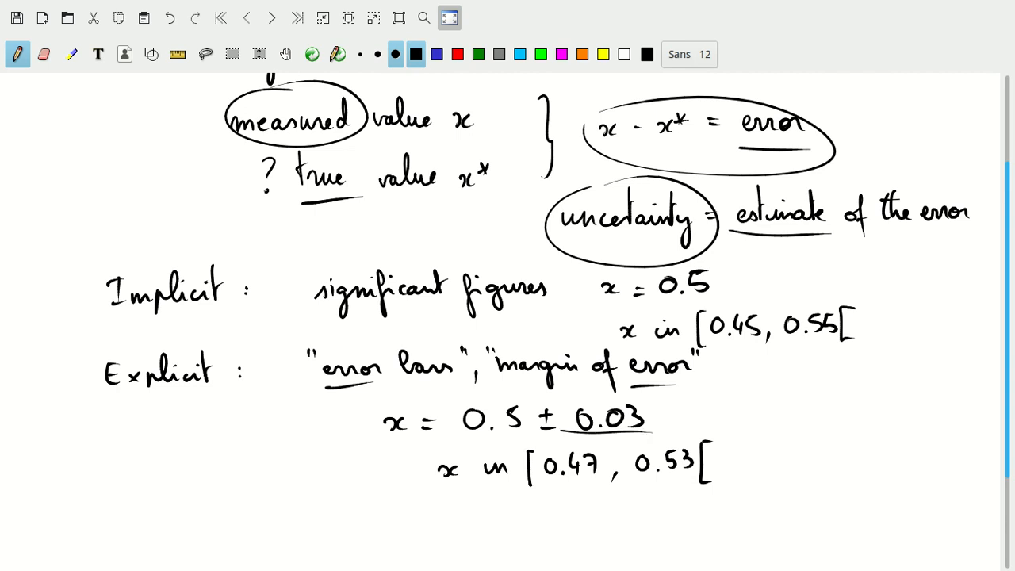
pyautogui.moveTo(540, 488); pyautogui.dragTo(697, 482)
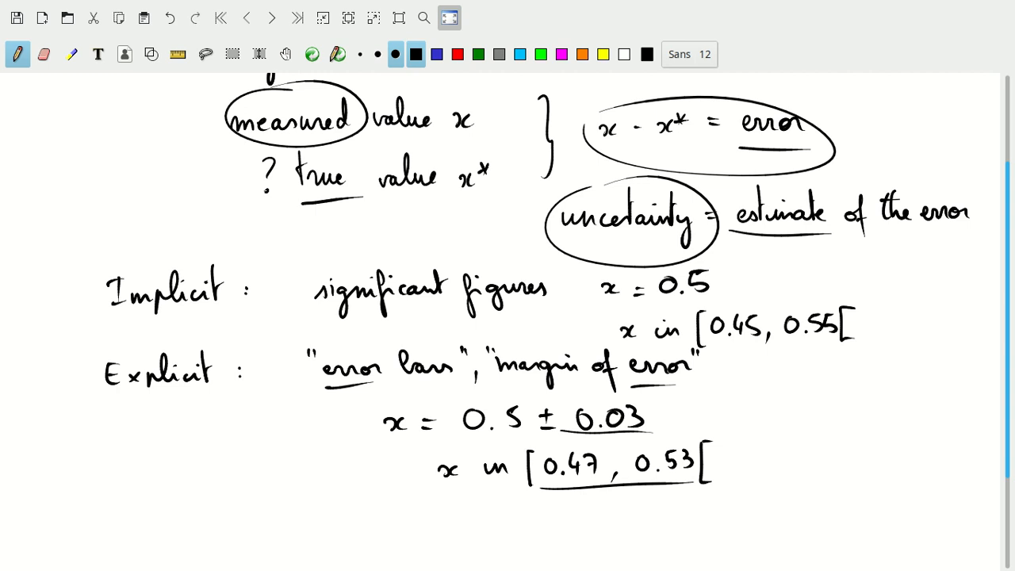
# - Add a dashed item: confidence interval, 95% confidence level, between 0.48 and 0.54
pyautogui.click(277, 368)
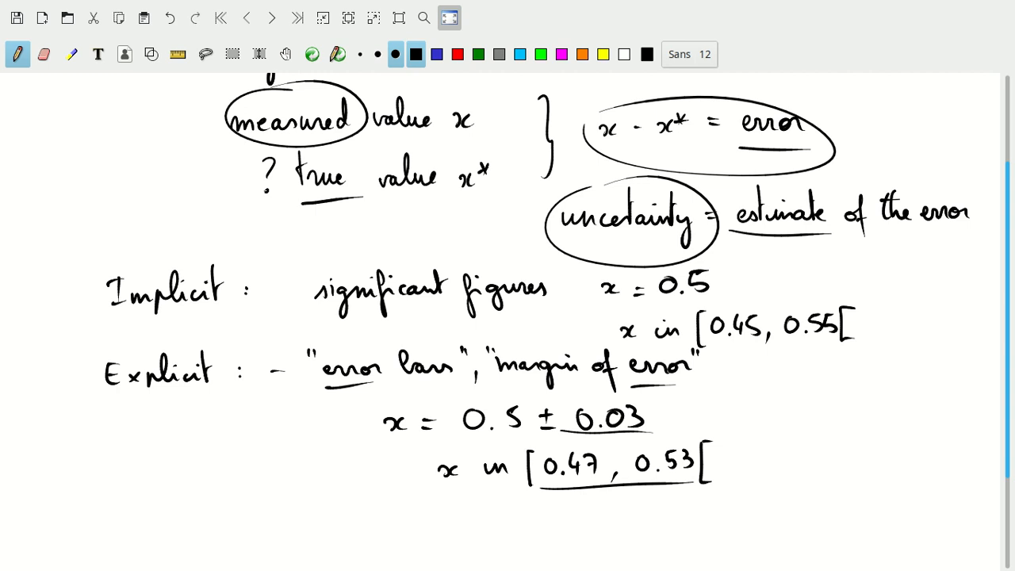
pyautogui.moveTo(270, 519); pyautogui.dragTo(286, 518)
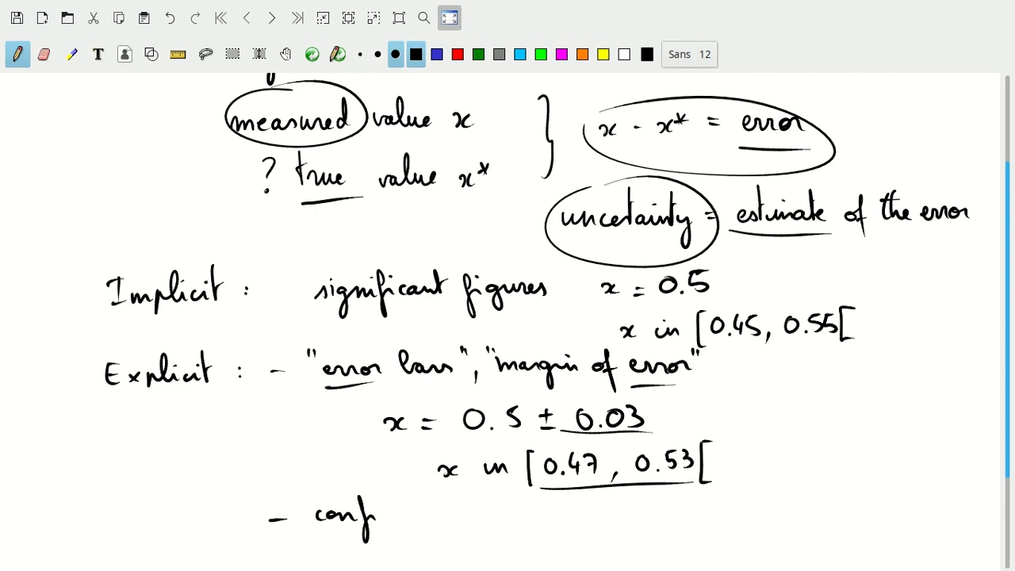
pyautogui.moveTo(379, 519); pyautogui.dragTo(444, 515)
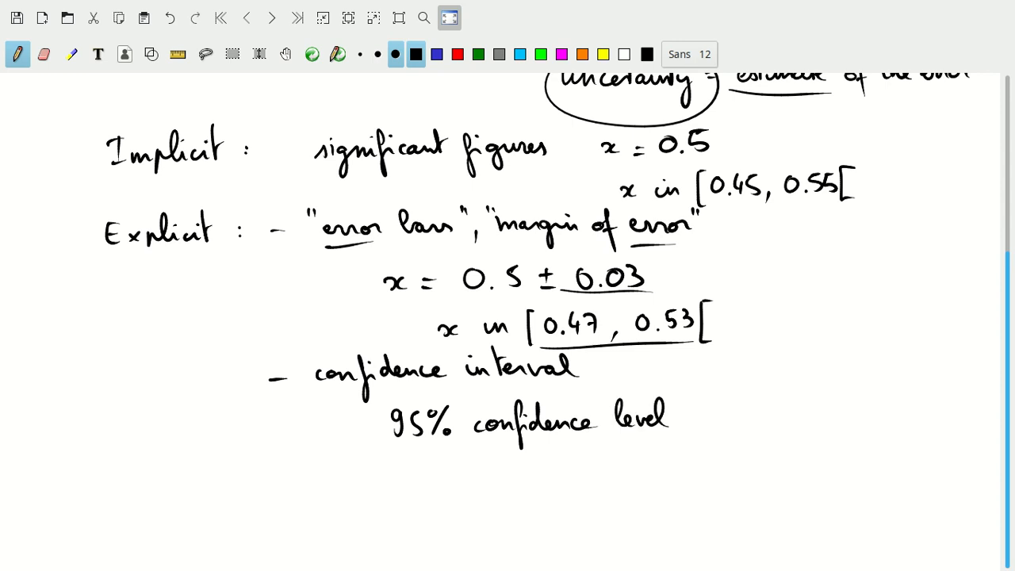
pyautogui.moveTo(483, 468); pyautogui.dragTo(543, 464)
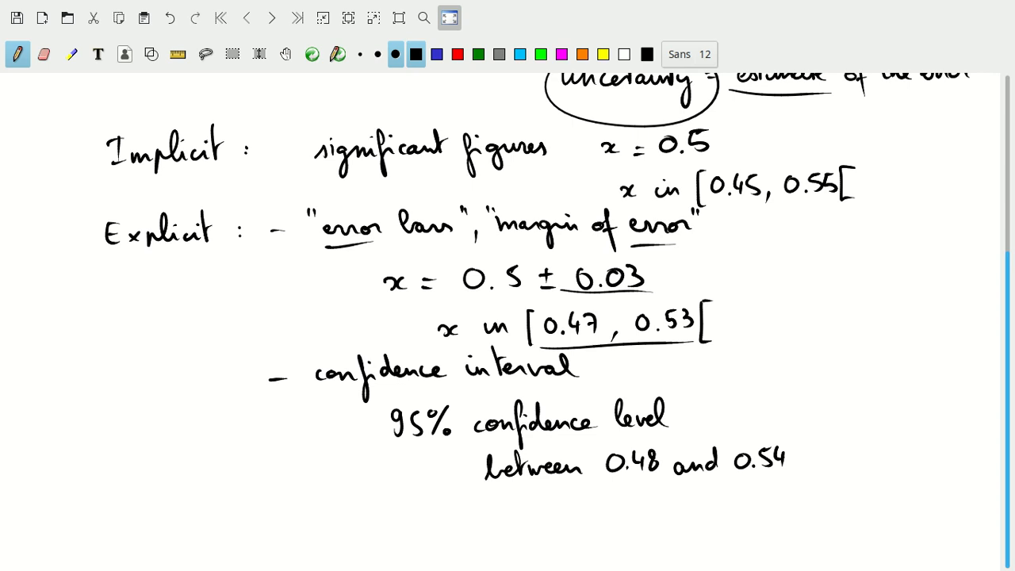
pyautogui.click(589, 379)
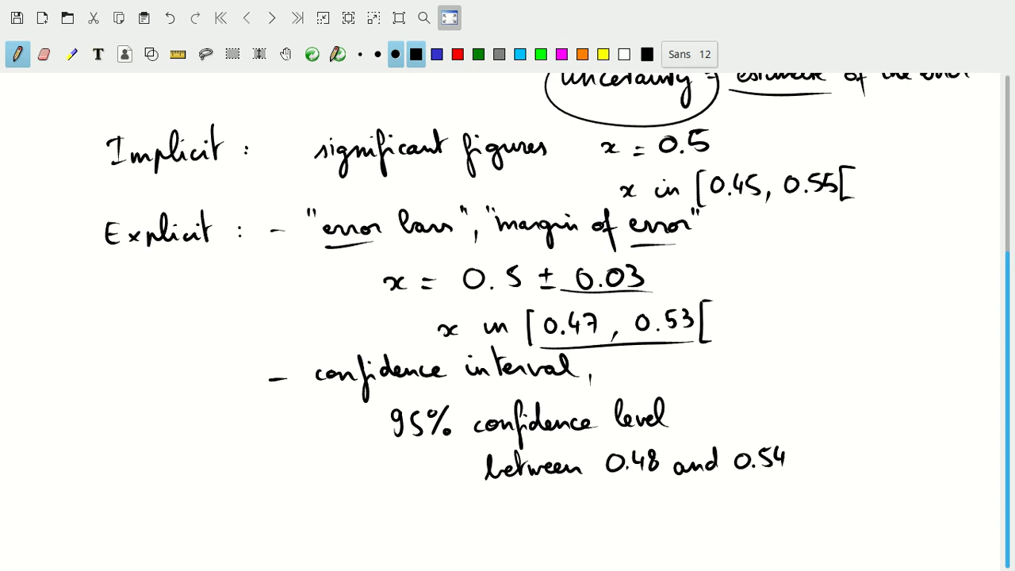
pyautogui.write('ranges')
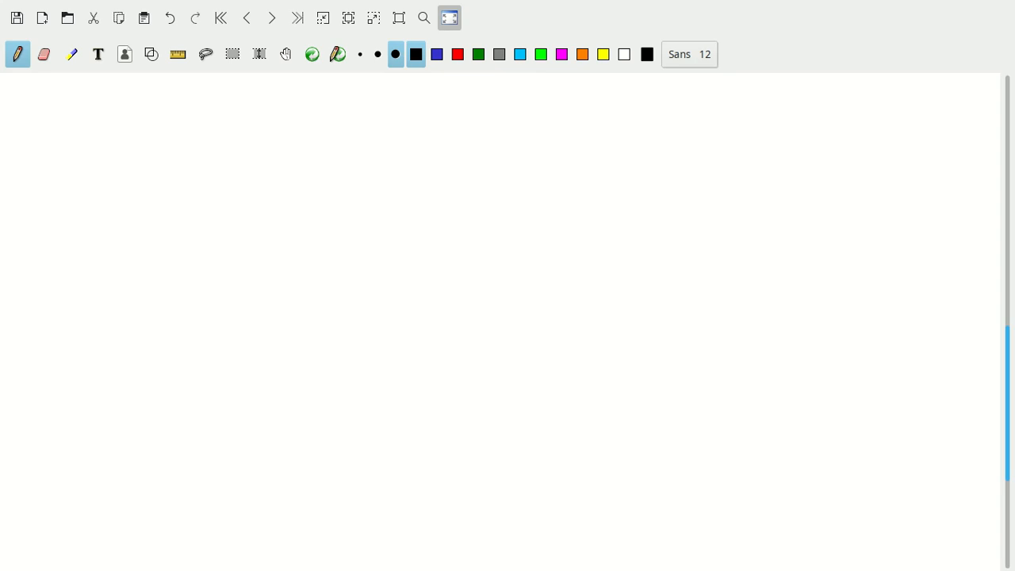
# - Write x = 2.3 miles and x* = 2.347... miles on a blank page
pyautogui.moveTo(182, 123); pyautogui.dragTo(202, 131)
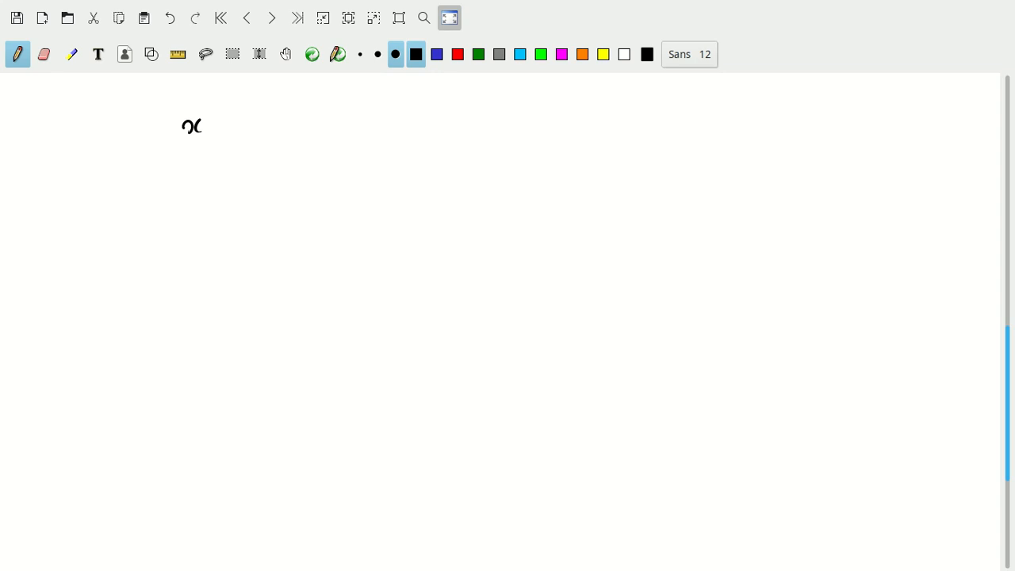
pyautogui.moveTo(222, 126); pyautogui.dragTo(306, 126)
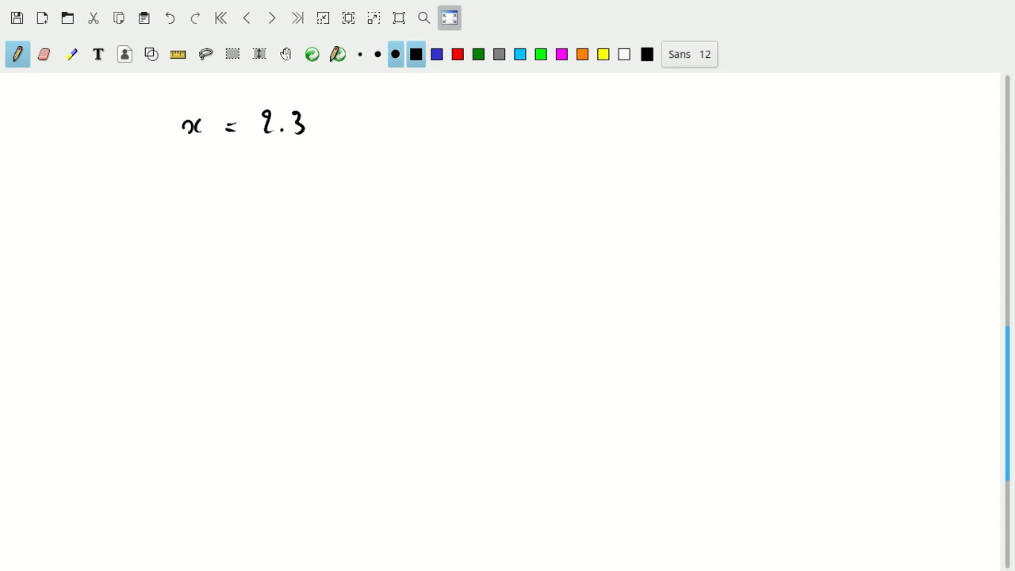
pyautogui.moveTo(329, 126); pyautogui.dragTo(369, 119)
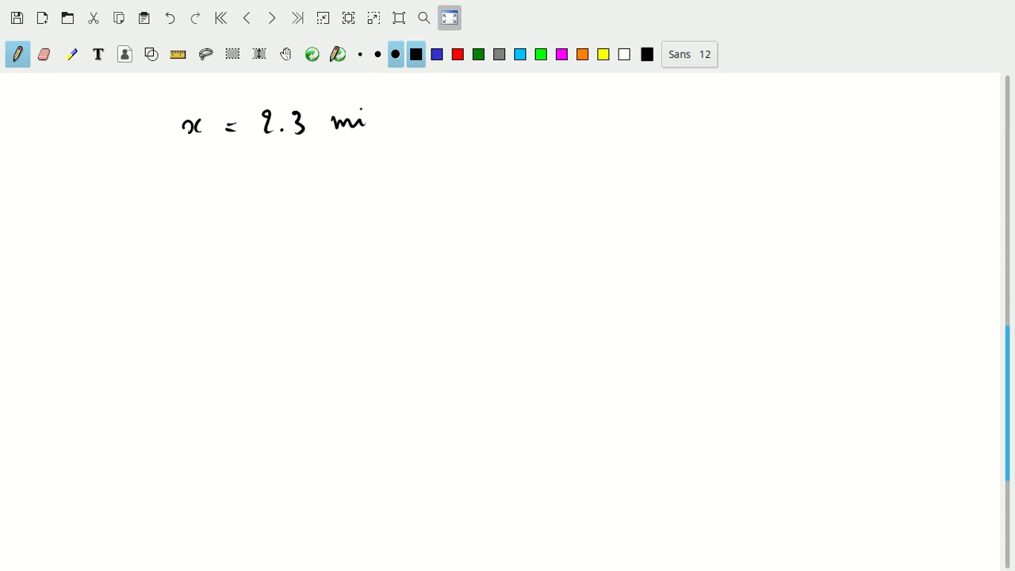
pyautogui.moveTo(369, 115); pyautogui.dragTo(402, 119)
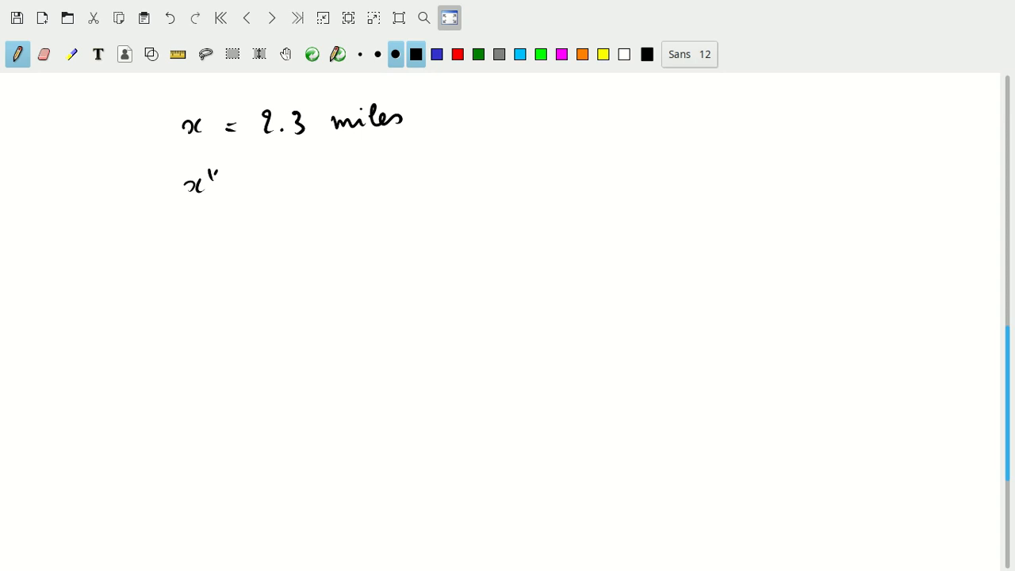
pyautogui.moveTo(230, 184); pyautogui.dragTo(297, 184)
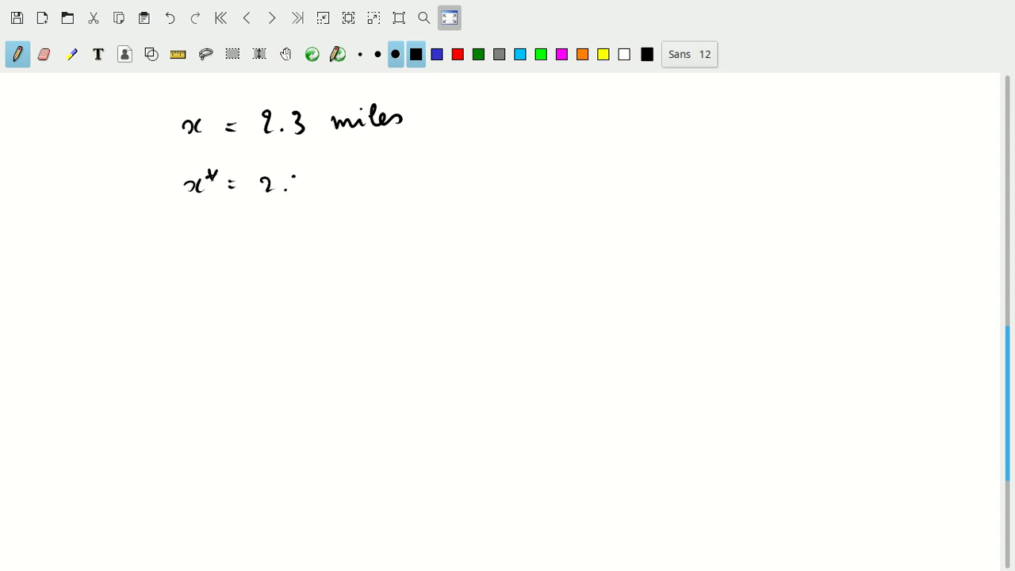
pyautogui.moveTo(298, 183); pyautogui.dragTo(337, 183)
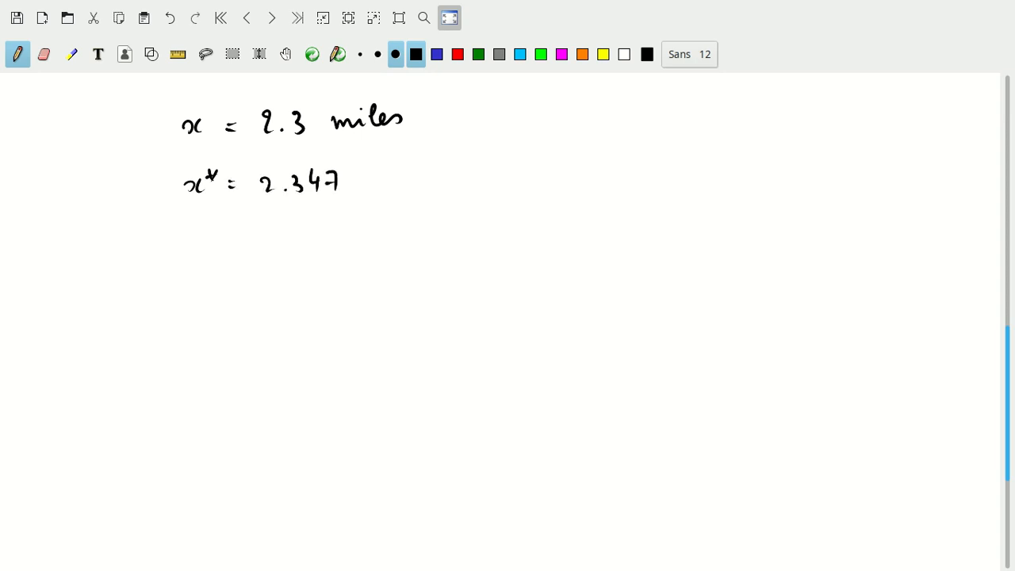
pyautogui.moveTo(353, 181); pyautogui.dragTo(404, 181)
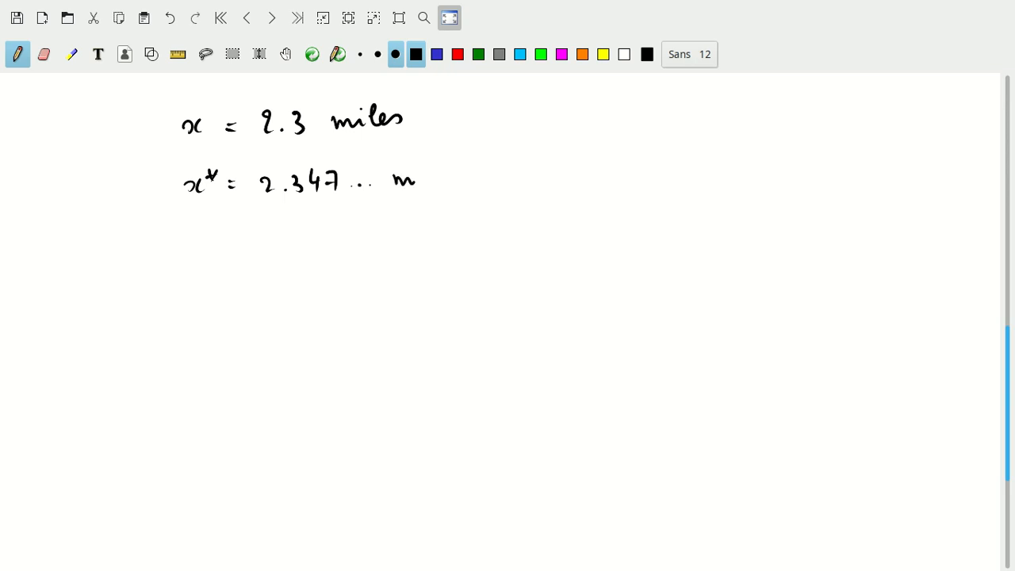
pyautogui.moveTo(393, 179); pyautogui.dragTo(456, 183)
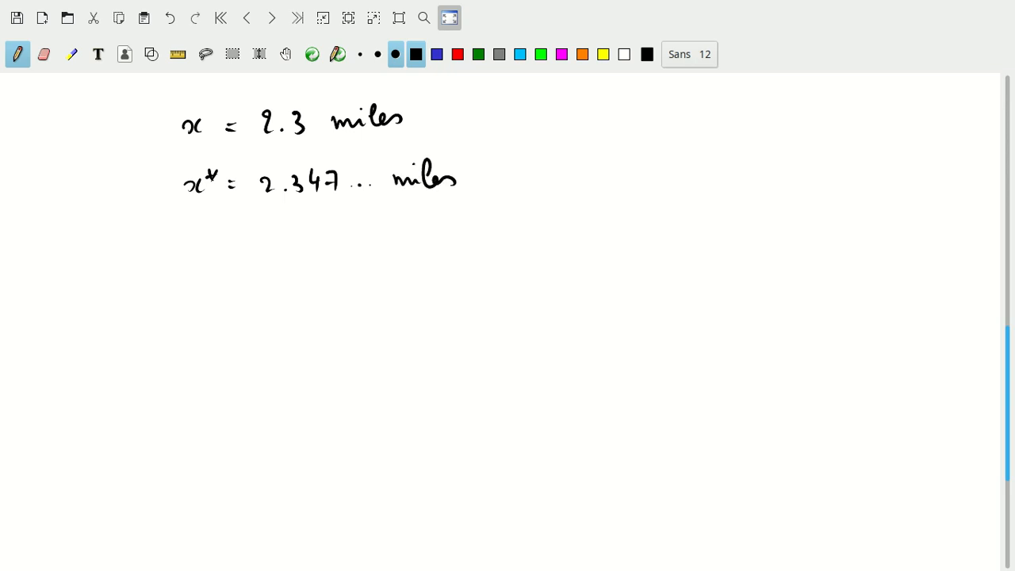
# - Write 'error = 0.47.. miles' and draw an arrow down from 2.3 miles
pyautogui.moveTo(185, 246); pyautogui.dragTo(230, 246)
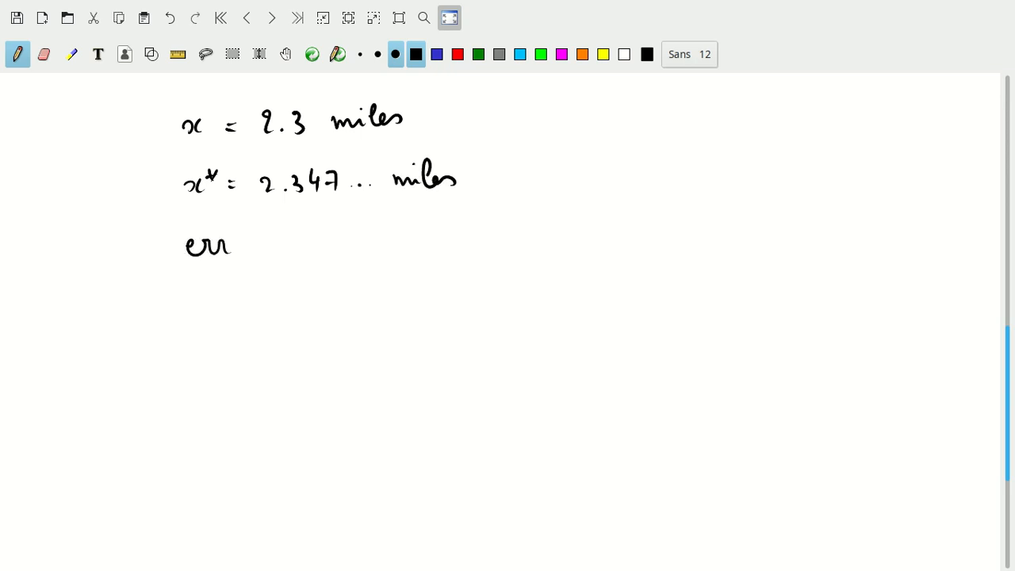
pyautogui.moveTo(230, 246); pyautogui.dragTo(257, 250)
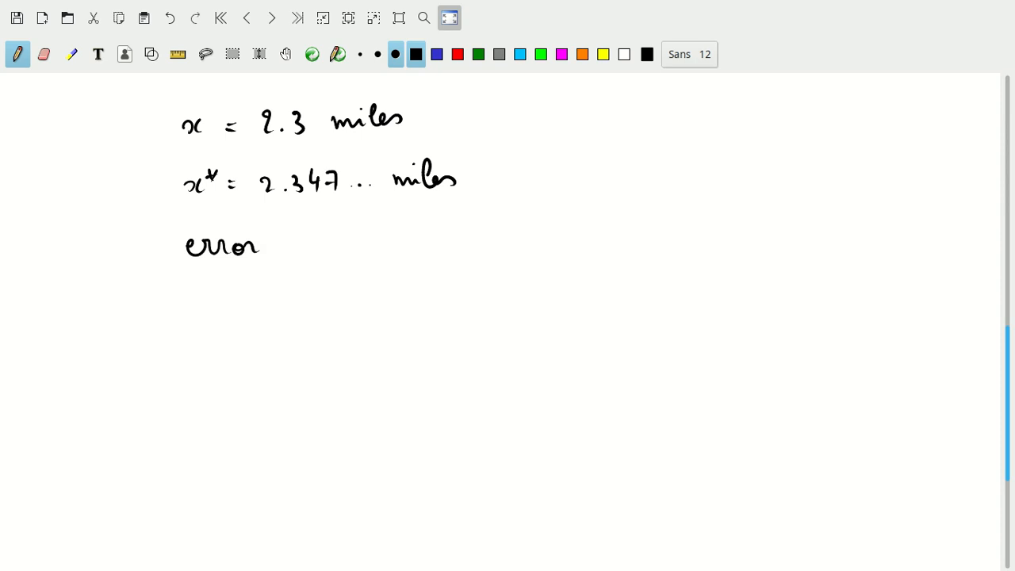
pyautogui.moveTo(279, 242); pyautogui.dragTo(292, 250)
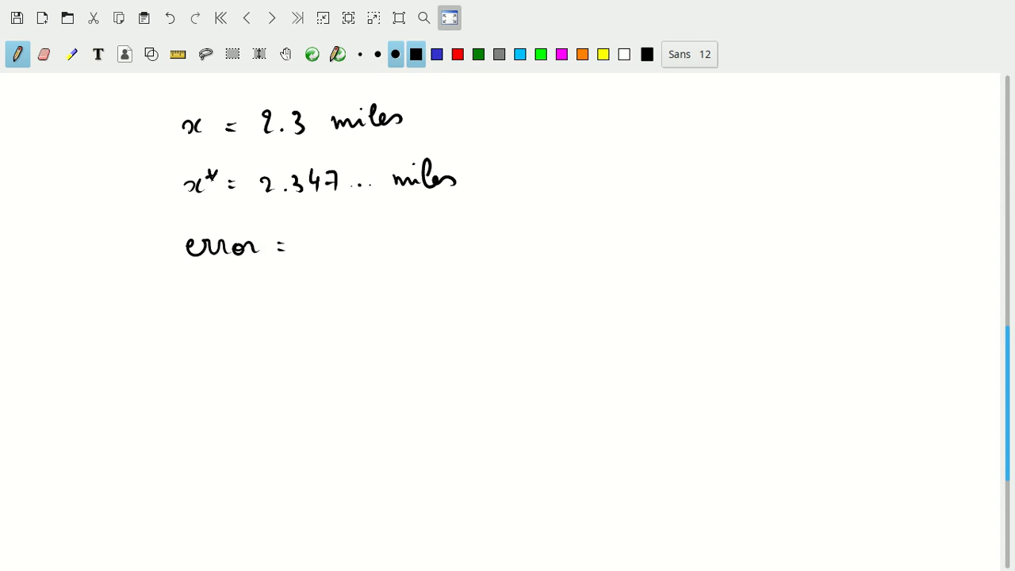
pyautogui.moveTo(314, 246); pyautogui.dragTo(369, 246)
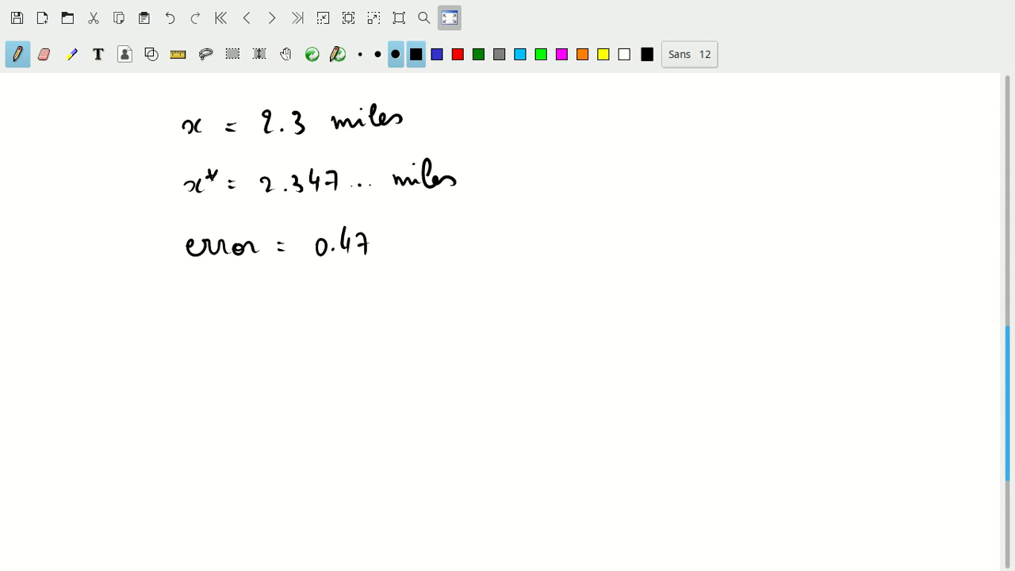
pyautogui.moveTo(372, 250); pyautogui.dragTo(432, 238)
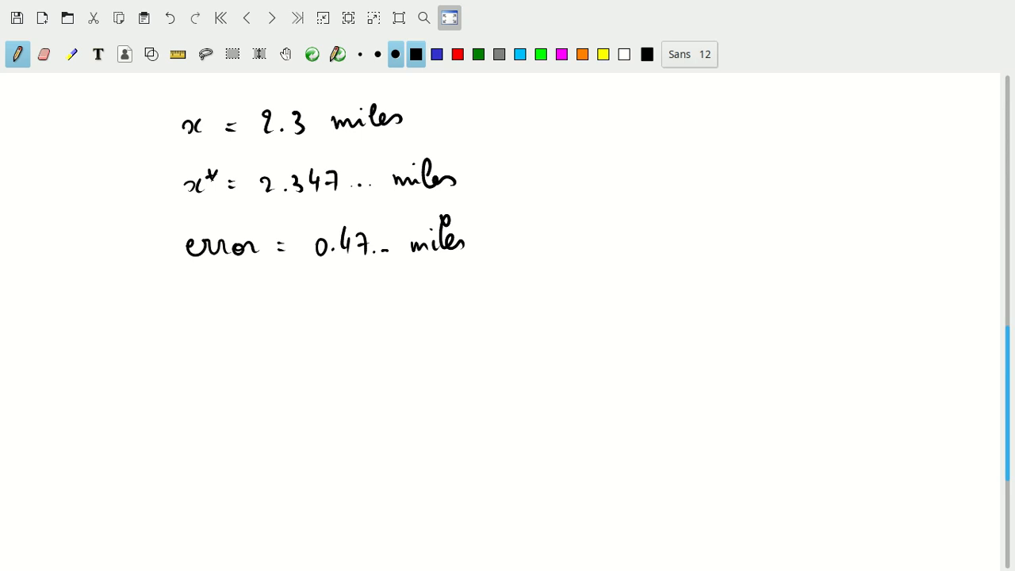
pyautogui.moveTo(416, 115); pyautogui.dragTo(522, 269)
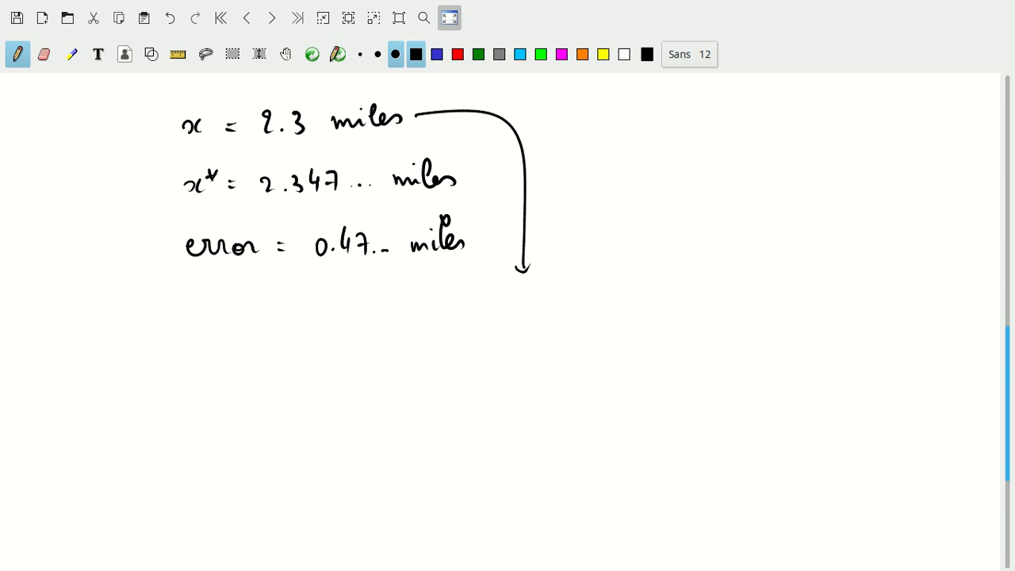
# - Write 'uncertainty = between 2.25 and 2.35', arrow from 2.347..., and begin x = 100 miles
pyautogui.moveTo(186, 317); pyautogui.dragTo(238, 318)
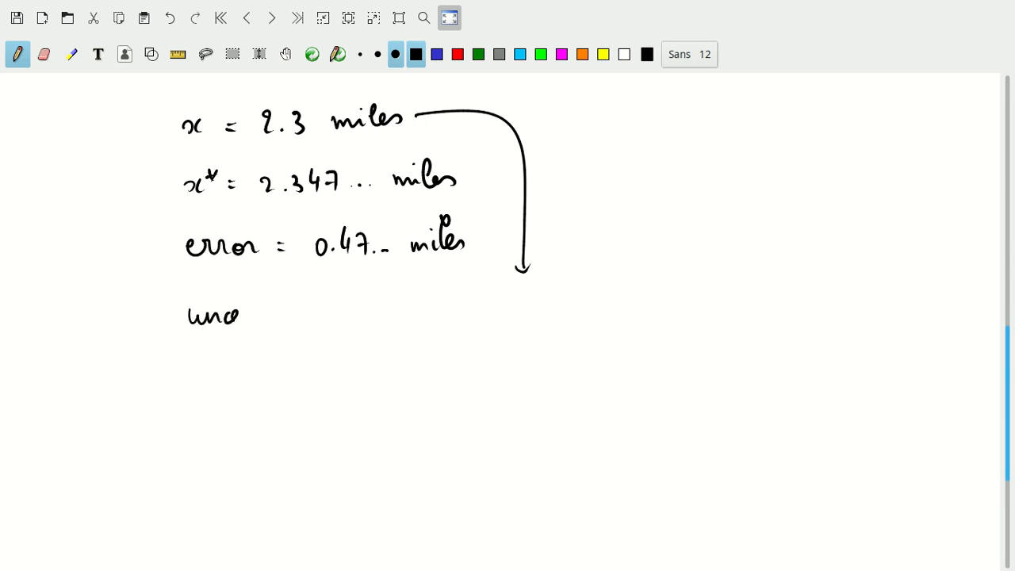
pyautogui.moveTo(238, 313); pyautogui.dragTo(300, 313)
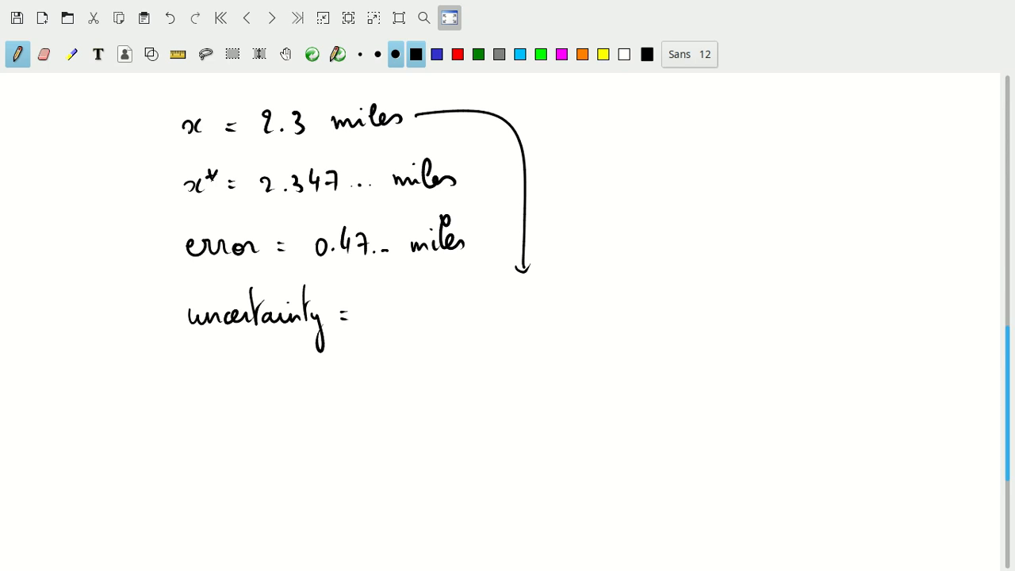
pyautogui.moveTo(389, 313); pyautogui.dragTo(448, 313)
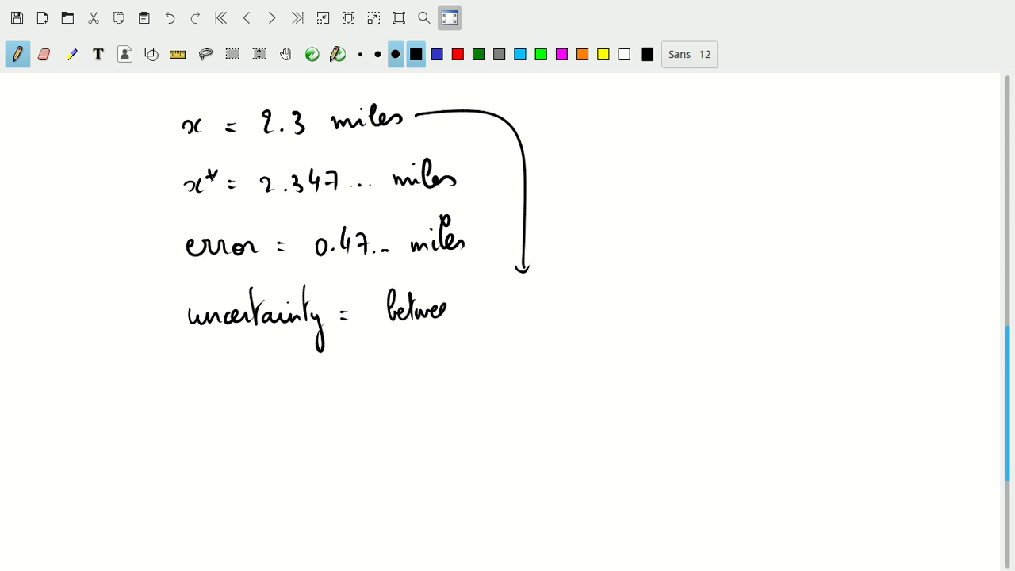
pyautogui.moveTo(448, 309); pyautogui.dragTo(464, 317)
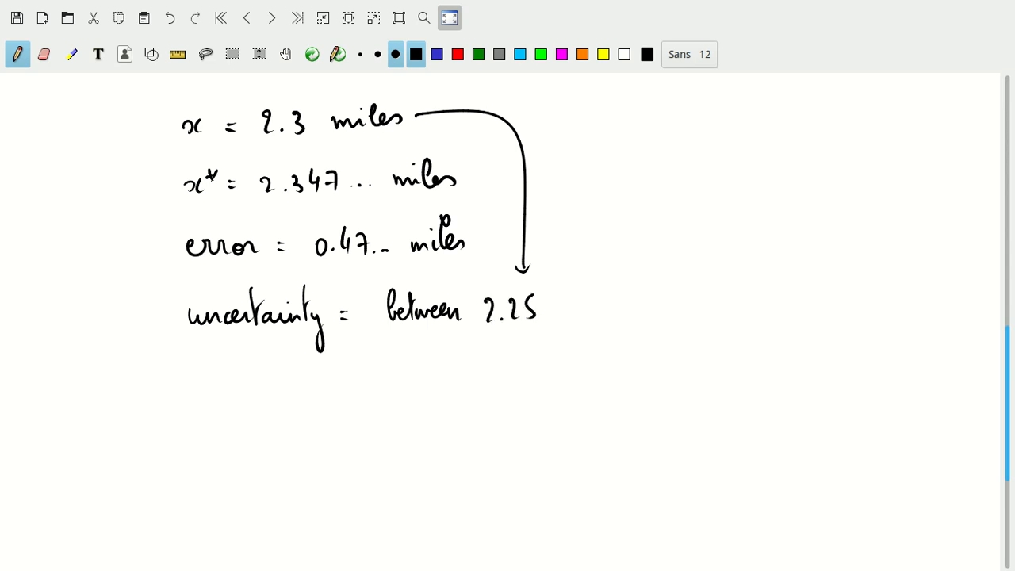
pyautogui.moveTo(559, 313); pyautogui.dragTo(635, 305)
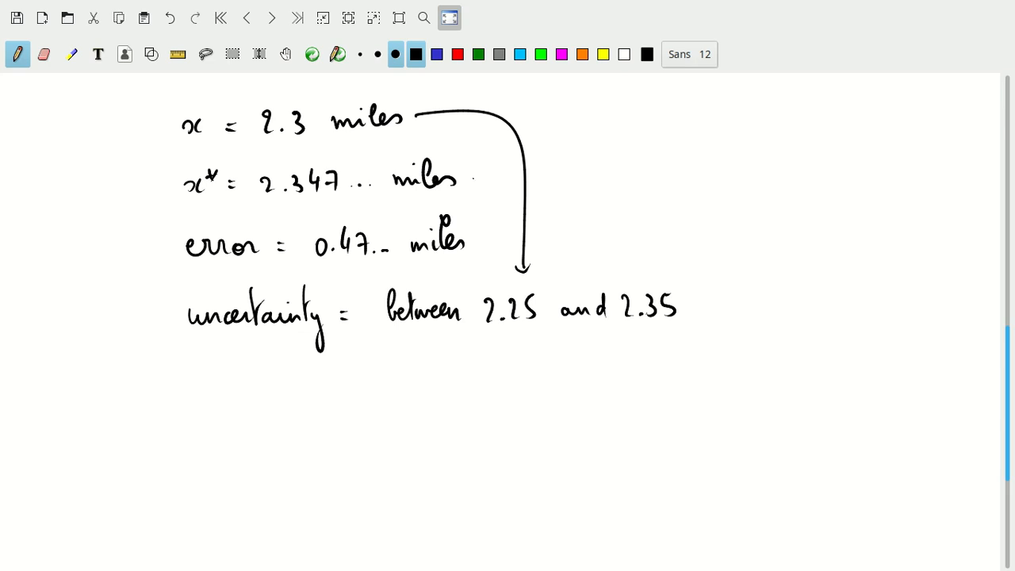
pyautogui.moveTo(472, 178); pyautogui.dragTo(623, 269)
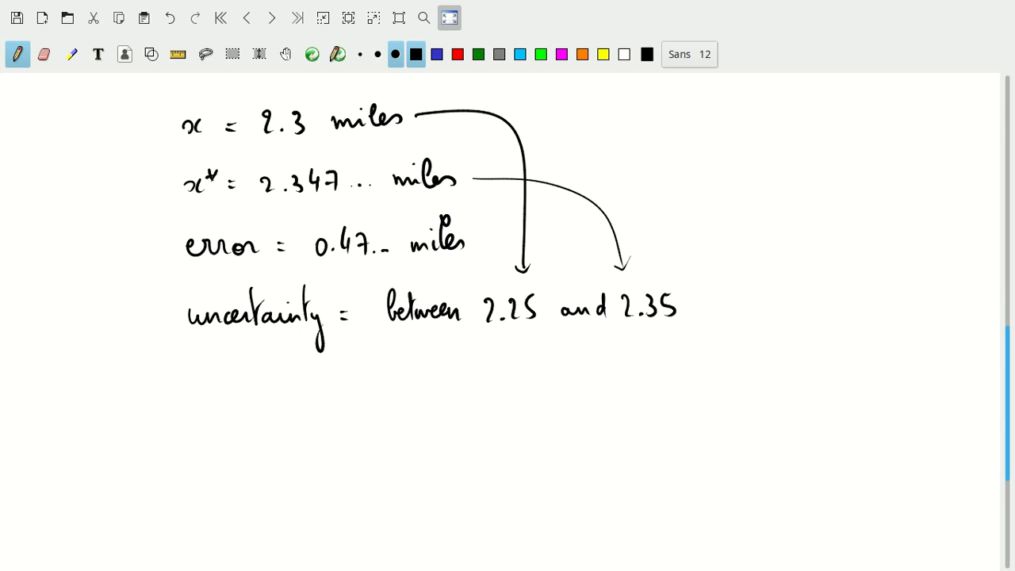
pyautogui.moveTo(293, 149); pyautogui.dragTo(357, 135)
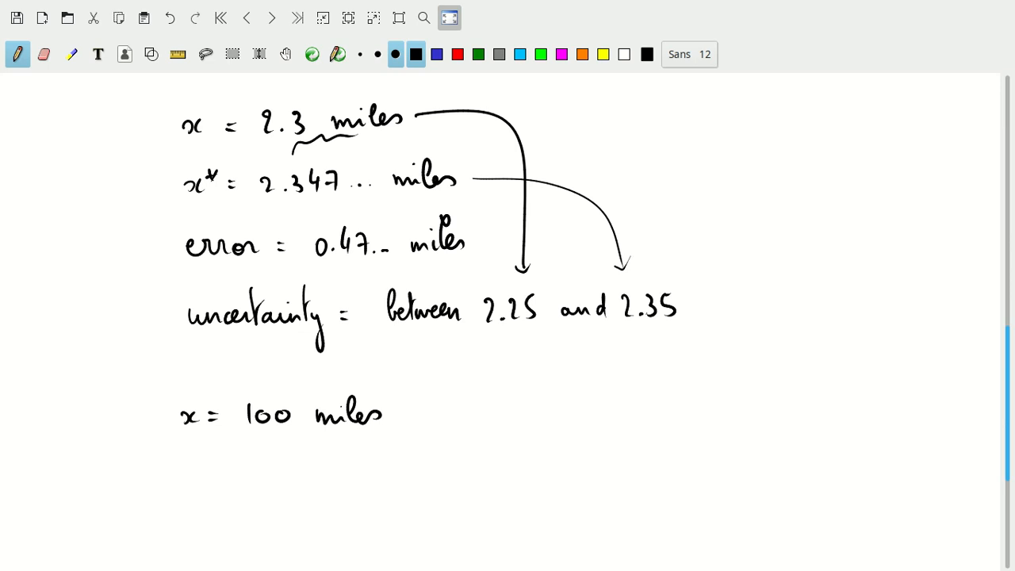
# - Write x = 100 miles in [99.5, 100.5[ or 1 × 10² miles in [0.5, 1.5[ × 10²
pyautogui.moveTo(184, 476); pyautogui.dragTo(205, 488)
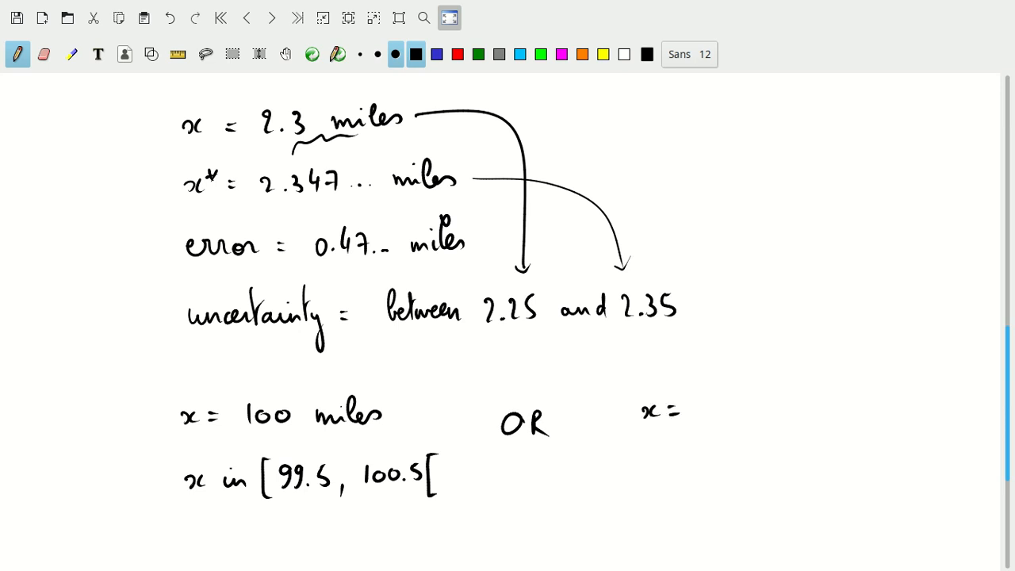
pyautogui.write('1 × 10² miles')
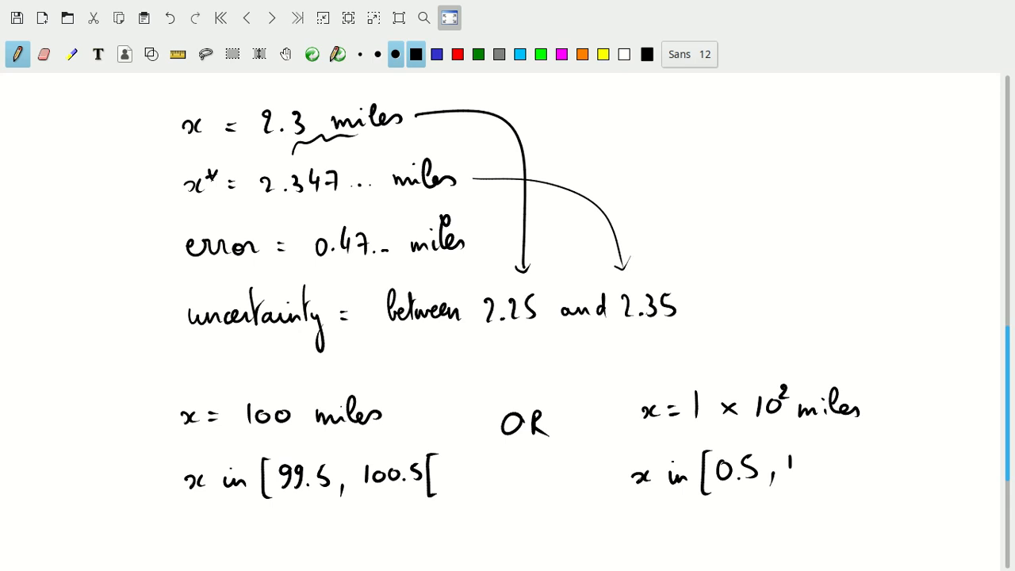
pyautogui.write('1.5[')
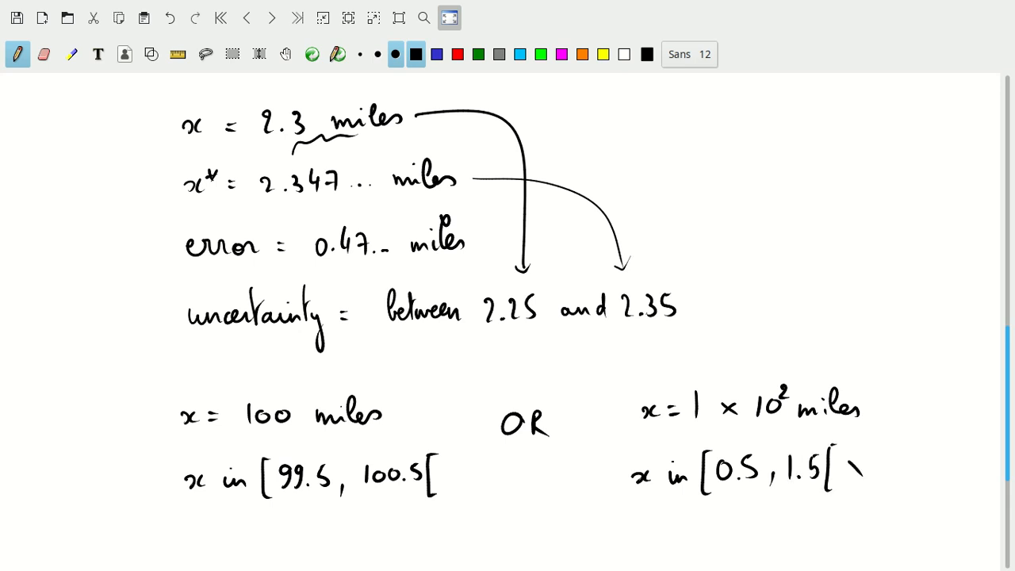
pyautogui.moveTo(849, 468); pyautogui.dragTo(912, 464)
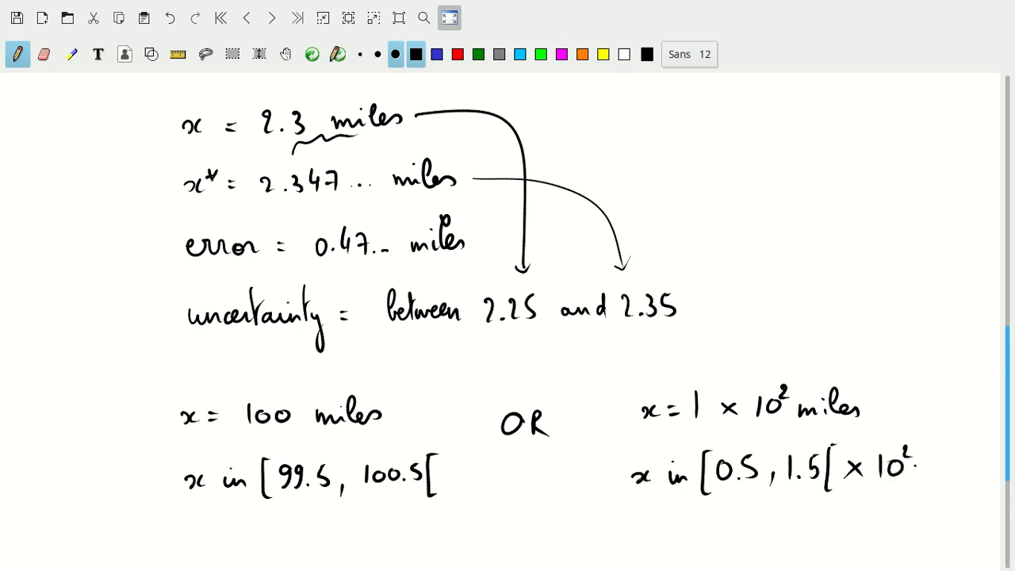
pyautogui.write('miles')
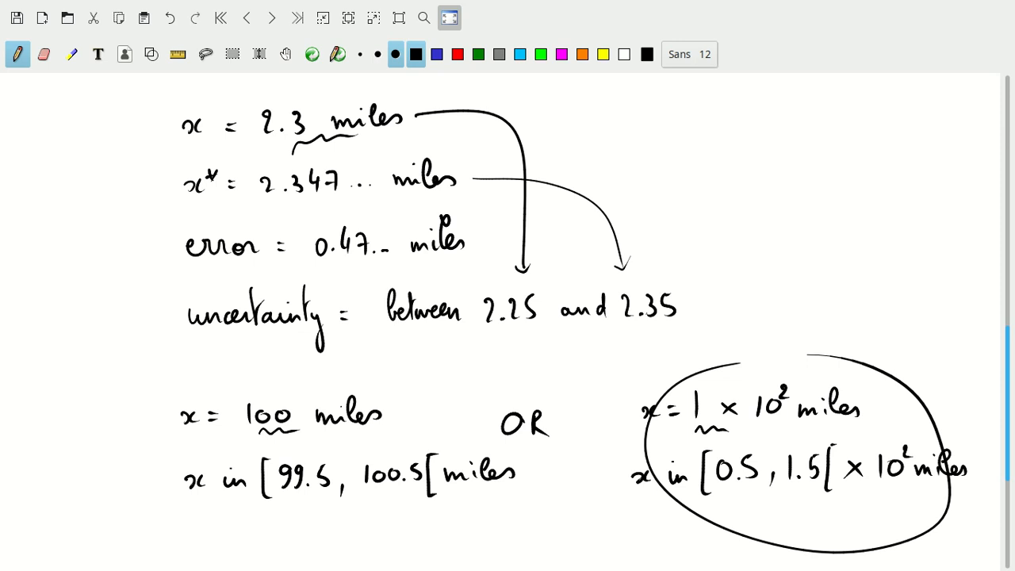
# - Scroll down and handwrite 'x =' on a new line below the miles examples
pyautogui.scroll(-3)
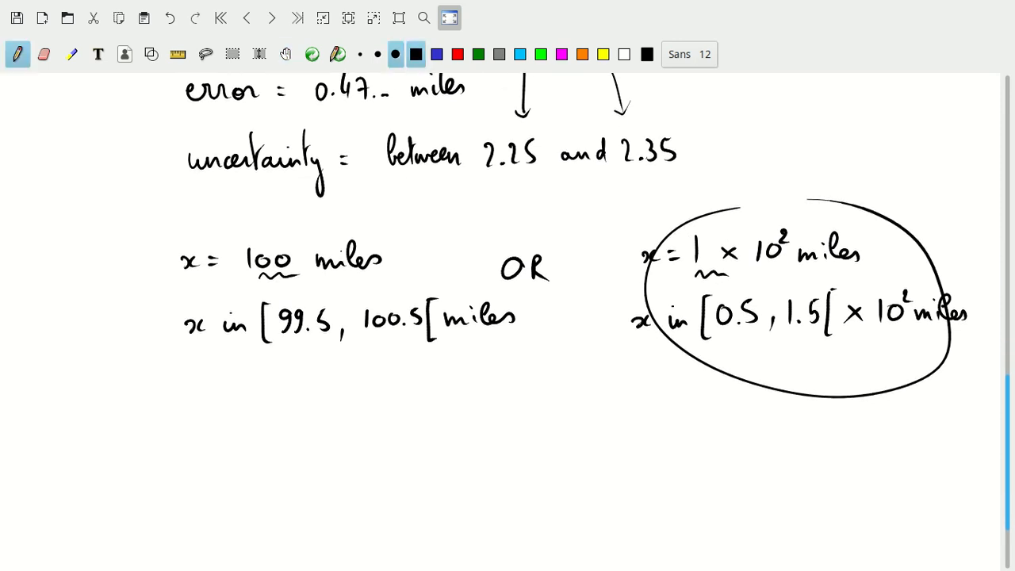
pyautogui.click(403, 435)
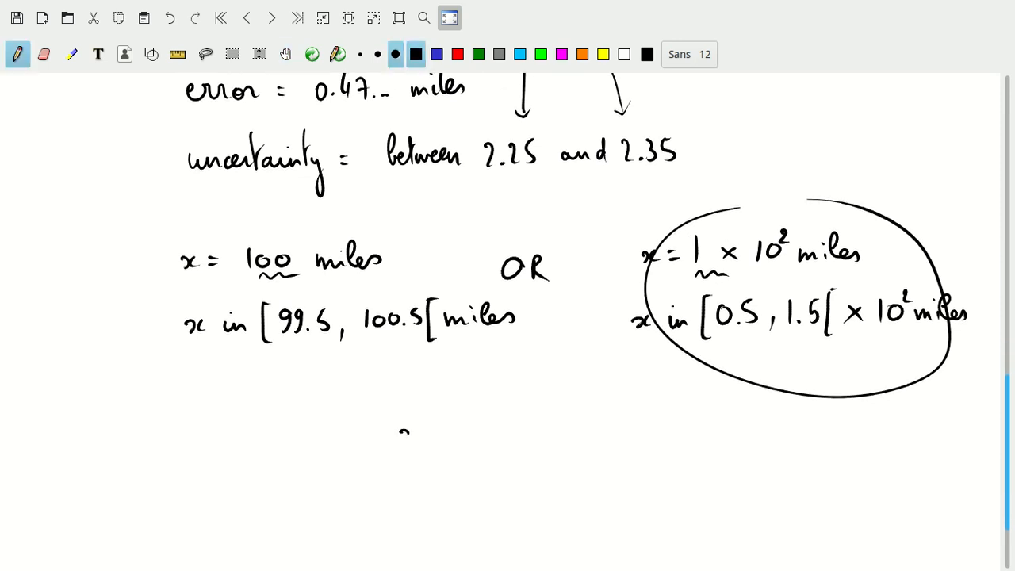
pyautogui.moveTo(401, 432); pyautogui.dragTo(416, 440)
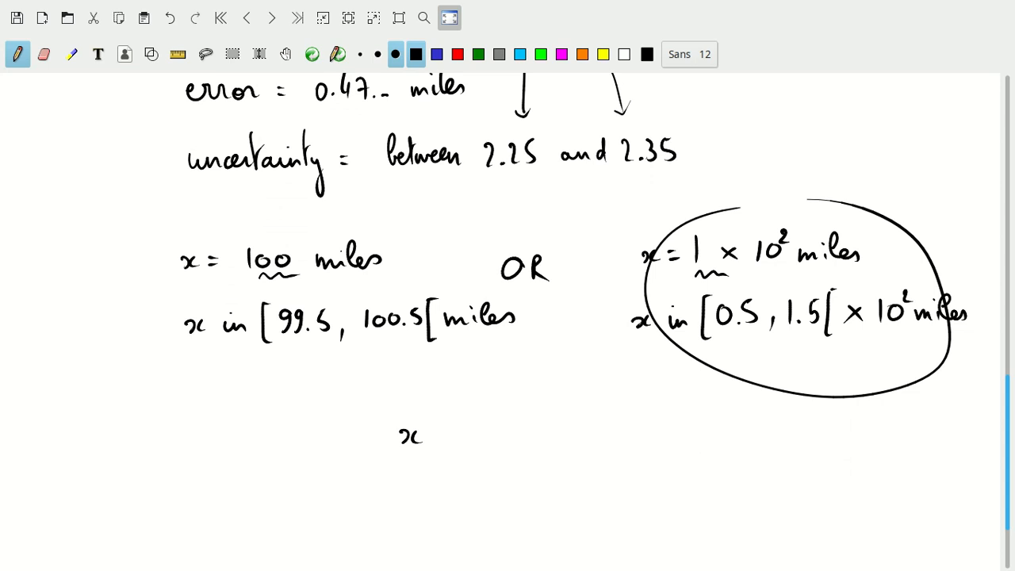
pyautogui.moveTo(432, 435); pyautogui.dragTo(456, 434)
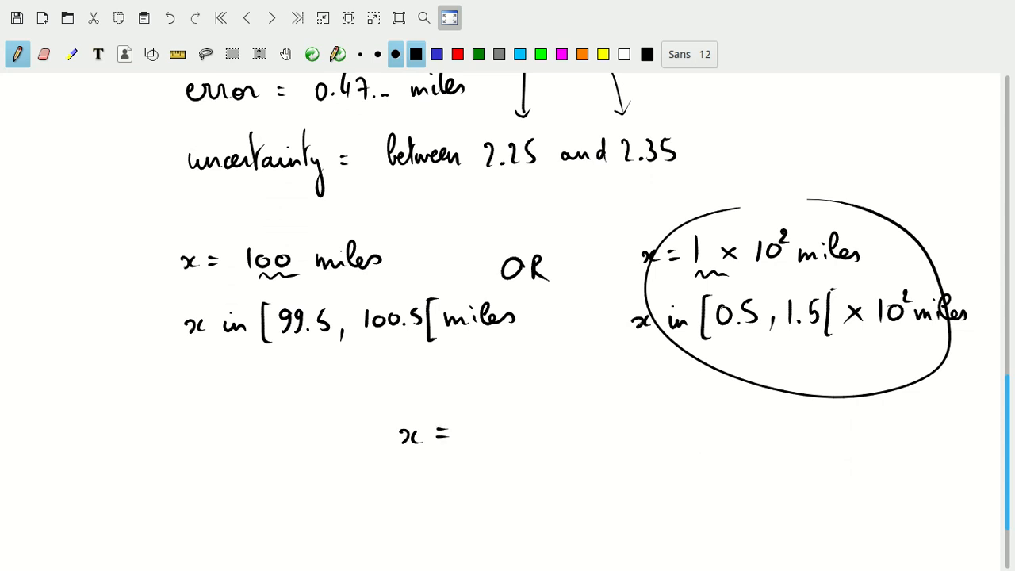